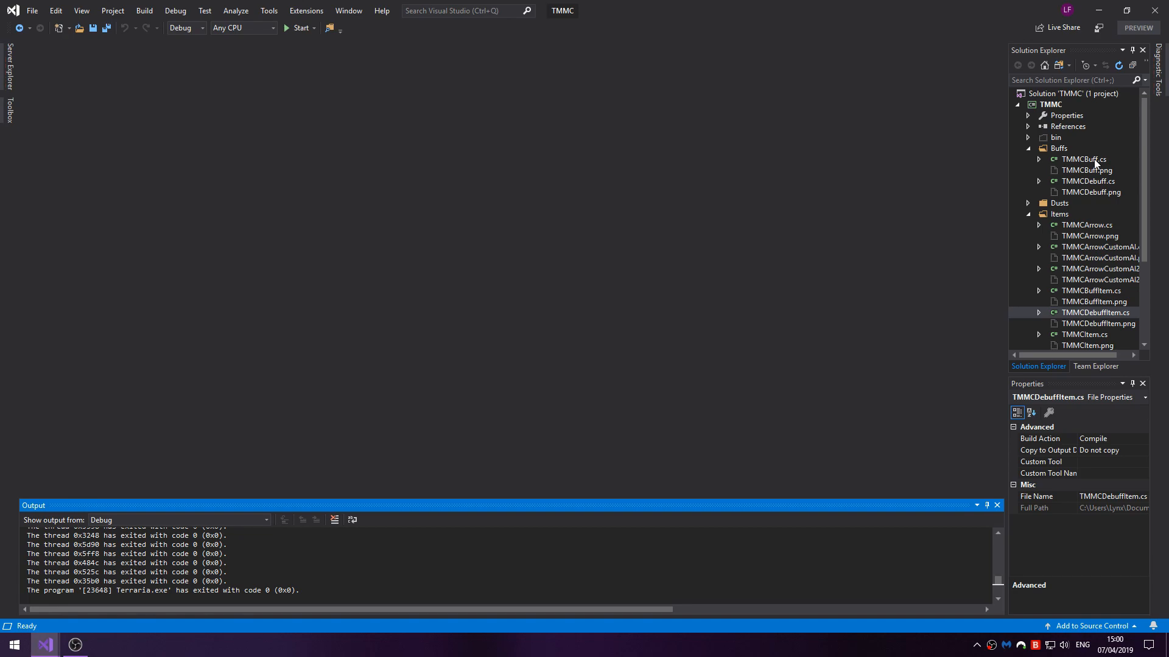
{"action": "mouse_move", "coordinate": [1074, 175]}
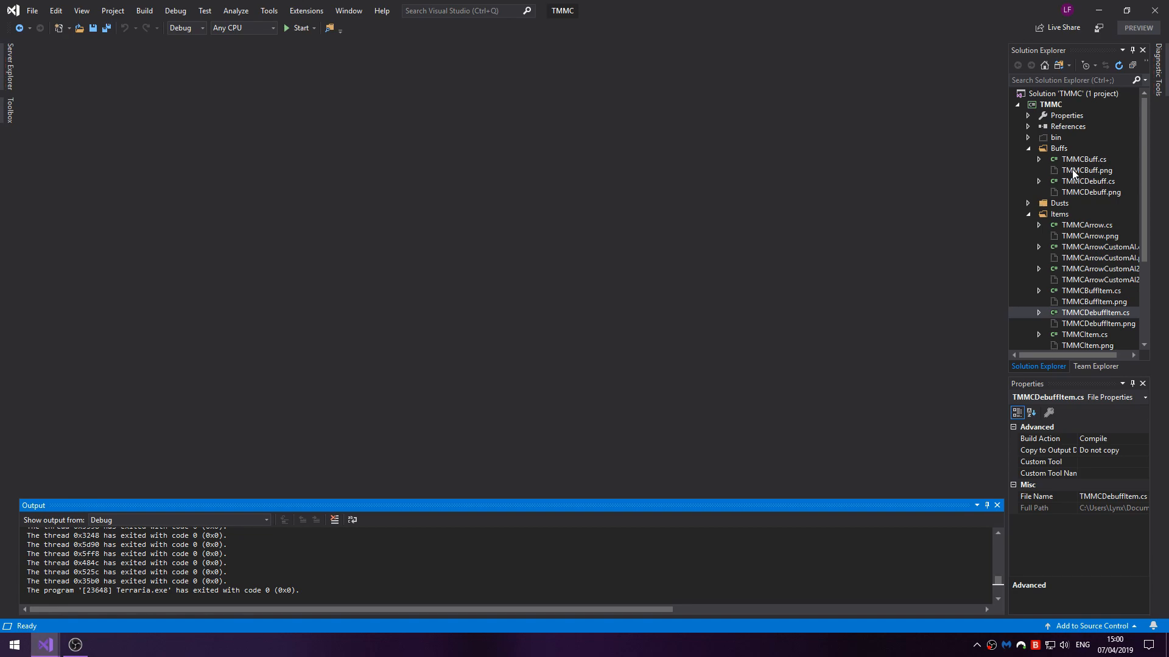
- Open TMMCDebuff.cs from the Buffs folder and scroll to its defaults and update code
{"action": "double_click", "coordinate": [1084, 159]}
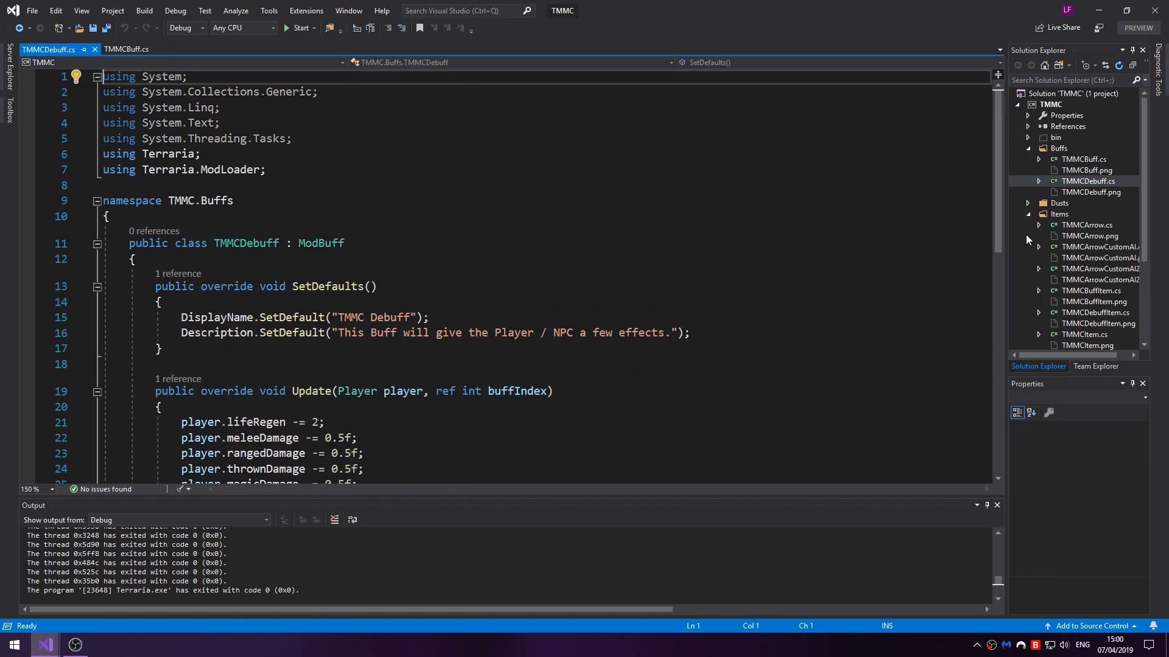
{"action": "scroll", "scroll_direction": "down", "scroll_amount": 3}
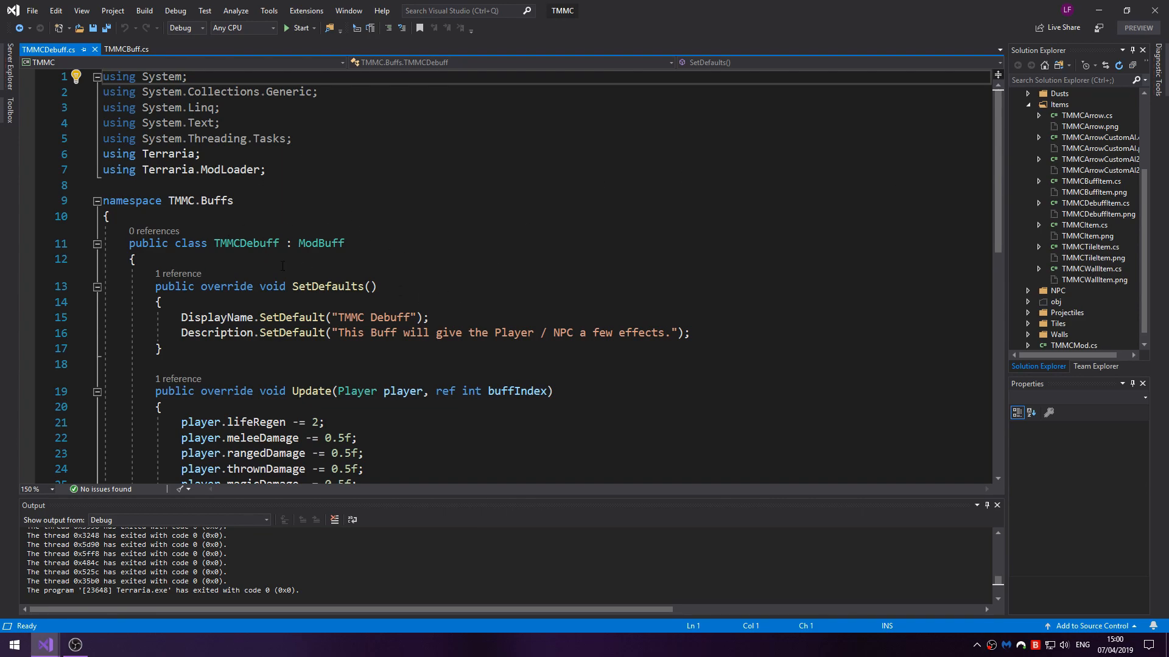
- Show TMMCBuff.cs and highlight its SetDefaults description line and the block's closing brace
{"action": "left_click", "coordinate": [126, 50]}
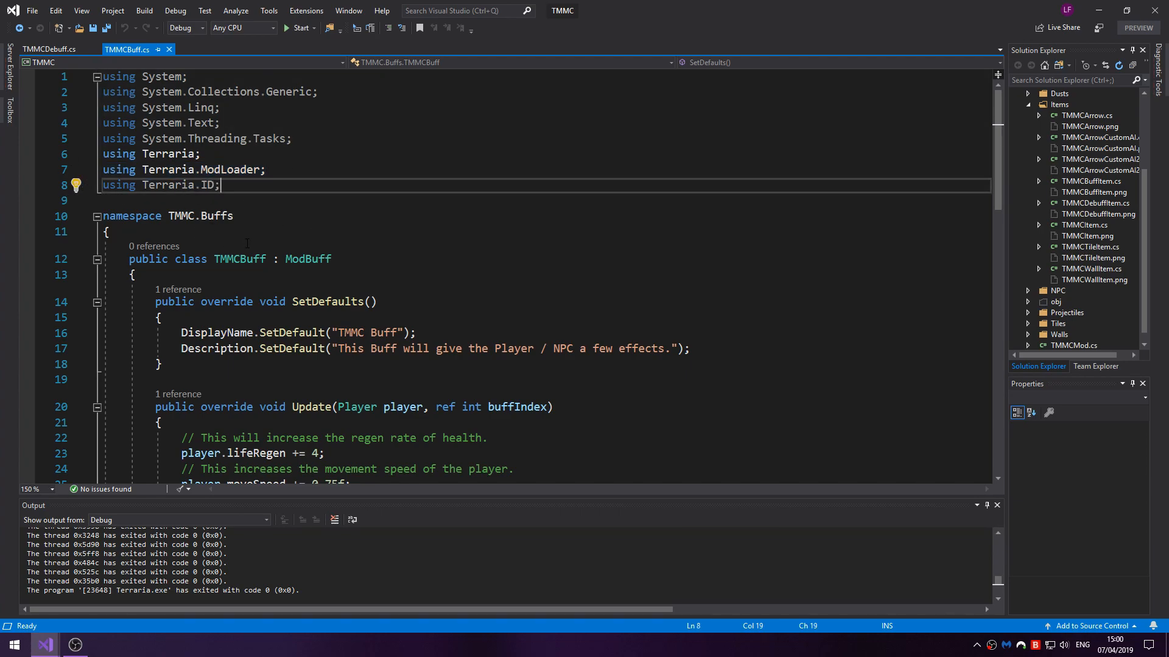
{"action": "scroll", "scroll_direction": "down", "scroll_amount": 3}
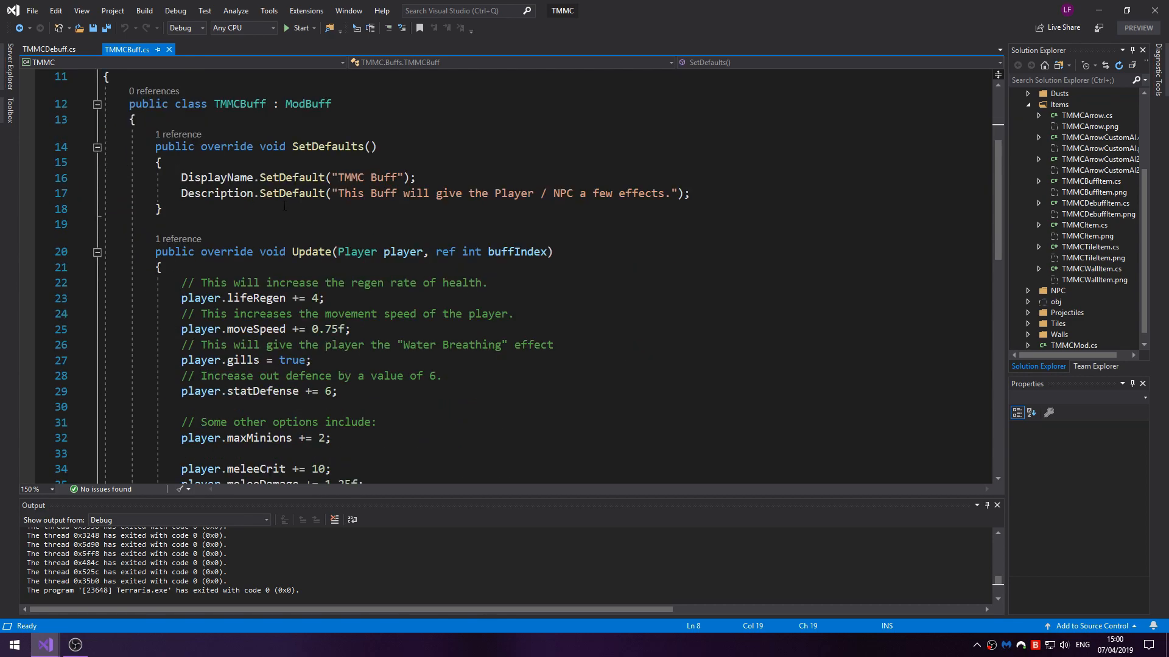
{"action": "scroll", "scroll_direction": "down", "scroll_amount": 3}
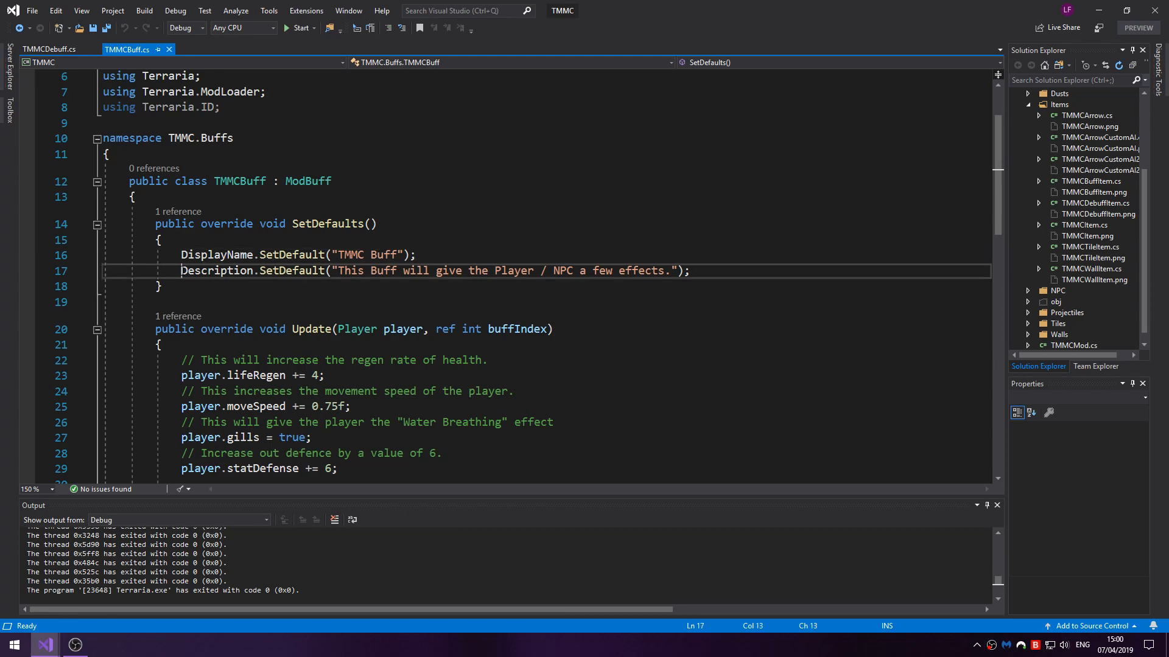
{"action": "left_click_drag", "start_coordinate": [181, 270], "coordinate": [529, 271]}
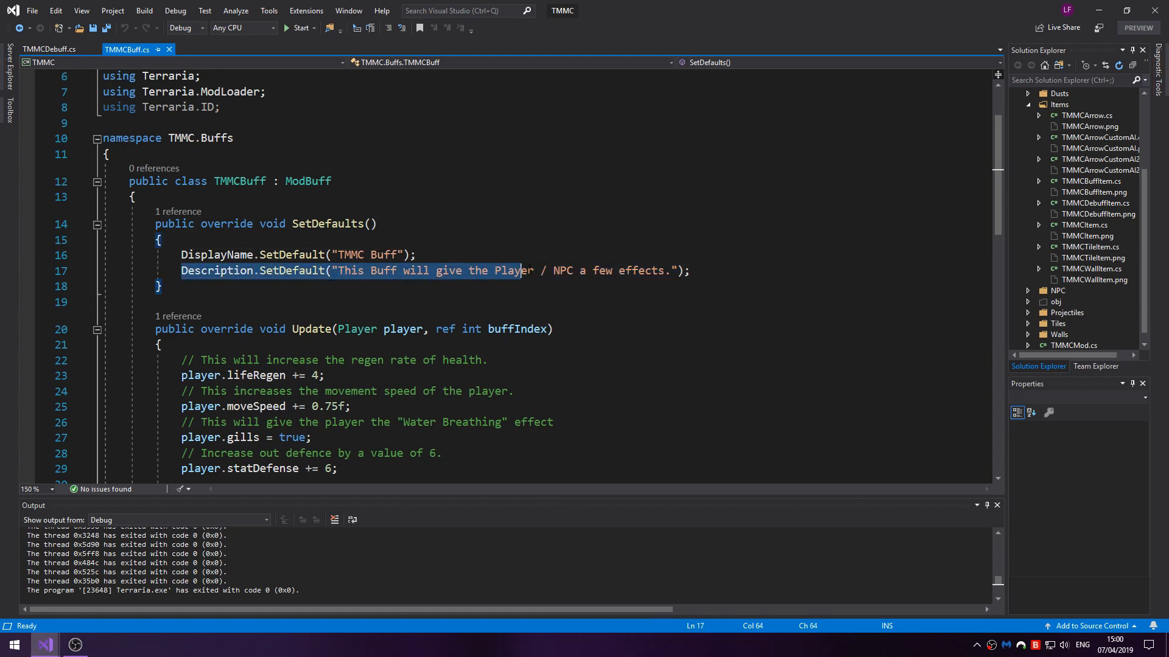
{"action": "left_click", "coordinate": [356, 271]}
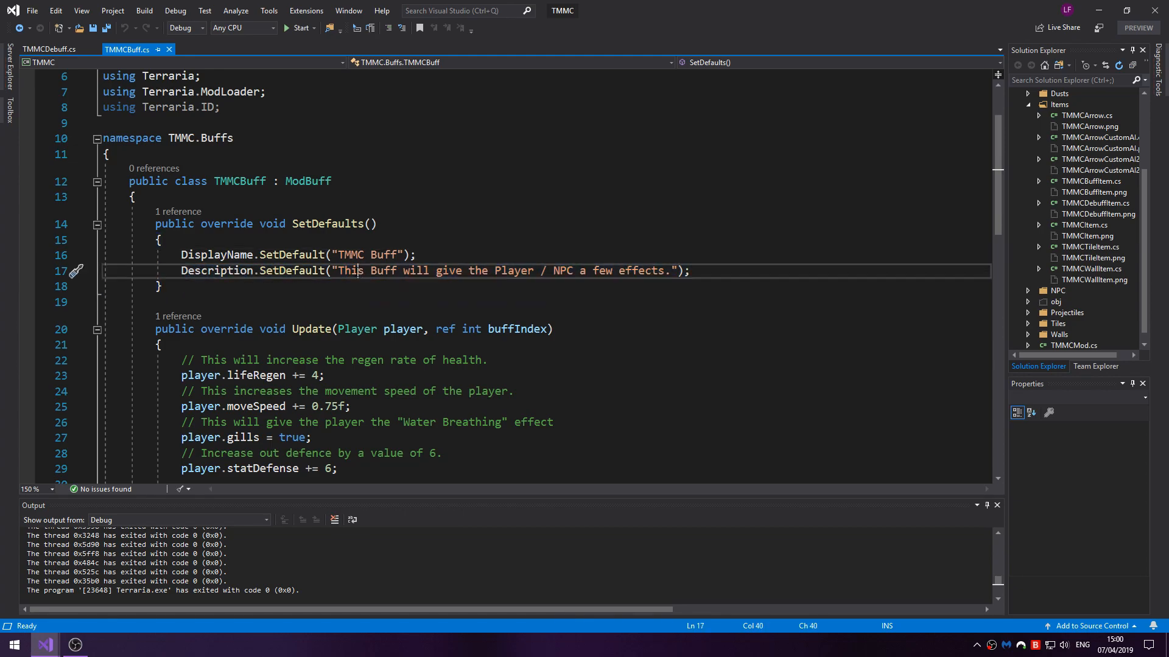
{"action": "left_click_drag", "start_coordinate": [339, 270], "coordinate": [670, 270]}
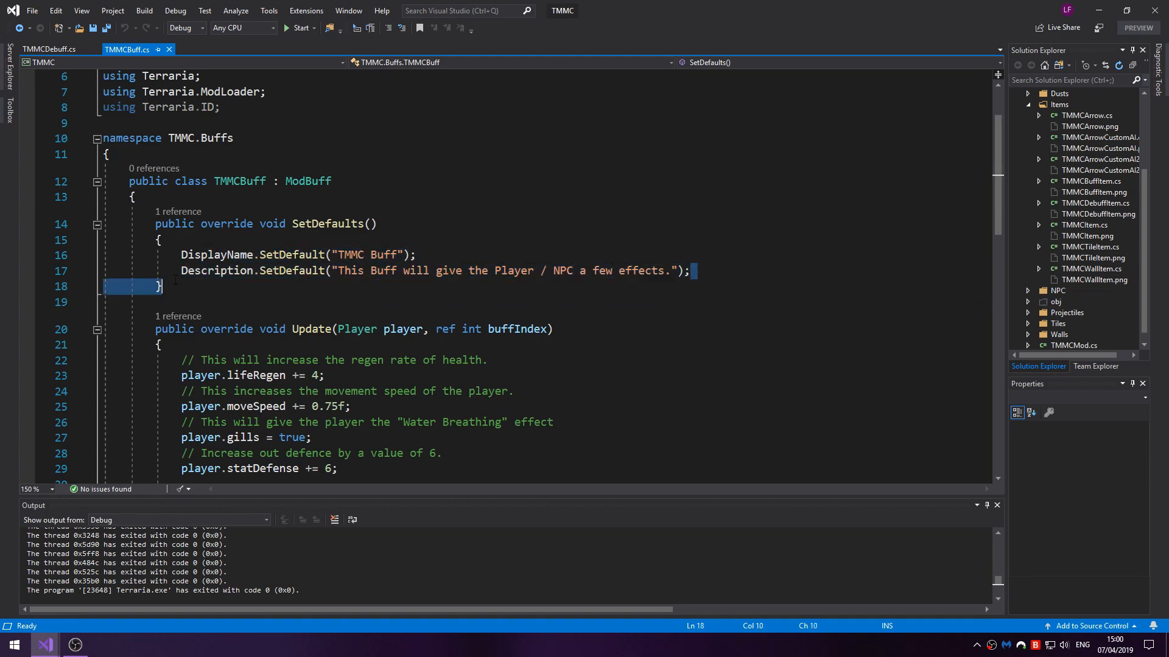
{"action": "double_click", "coordinate": [217, 271]}
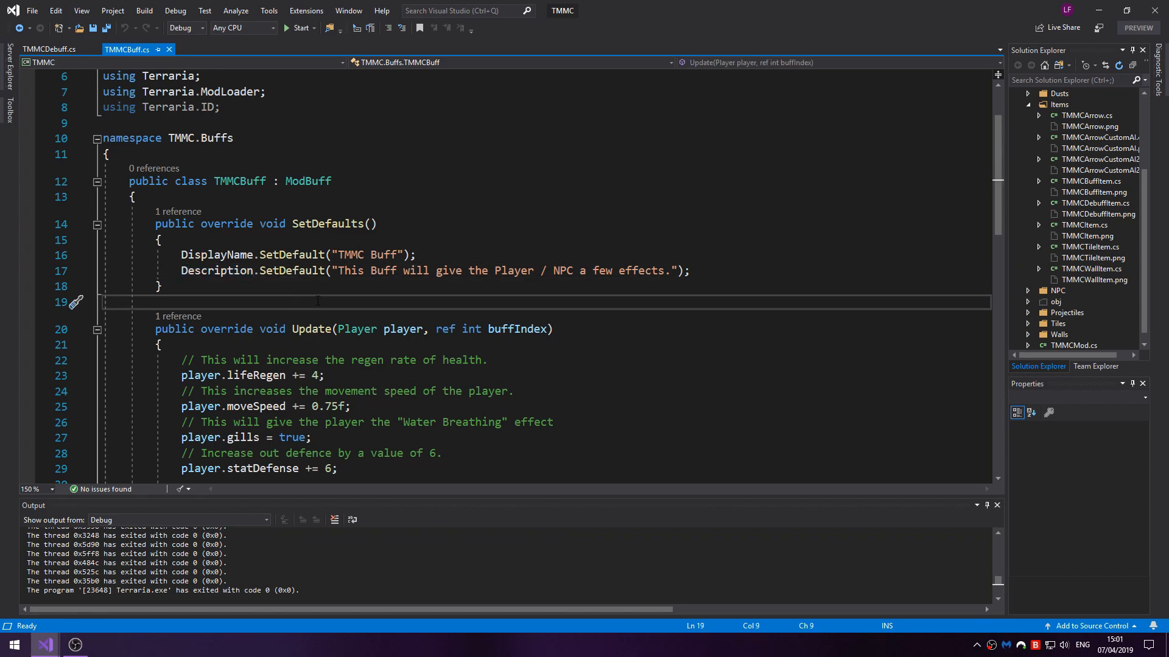
- Scroll TMMCBuff's Update method, pointing out player references, max health and life regeneration lines
{"action": "scroll", "scroll_direction": "down", "scroll_amount": 3}
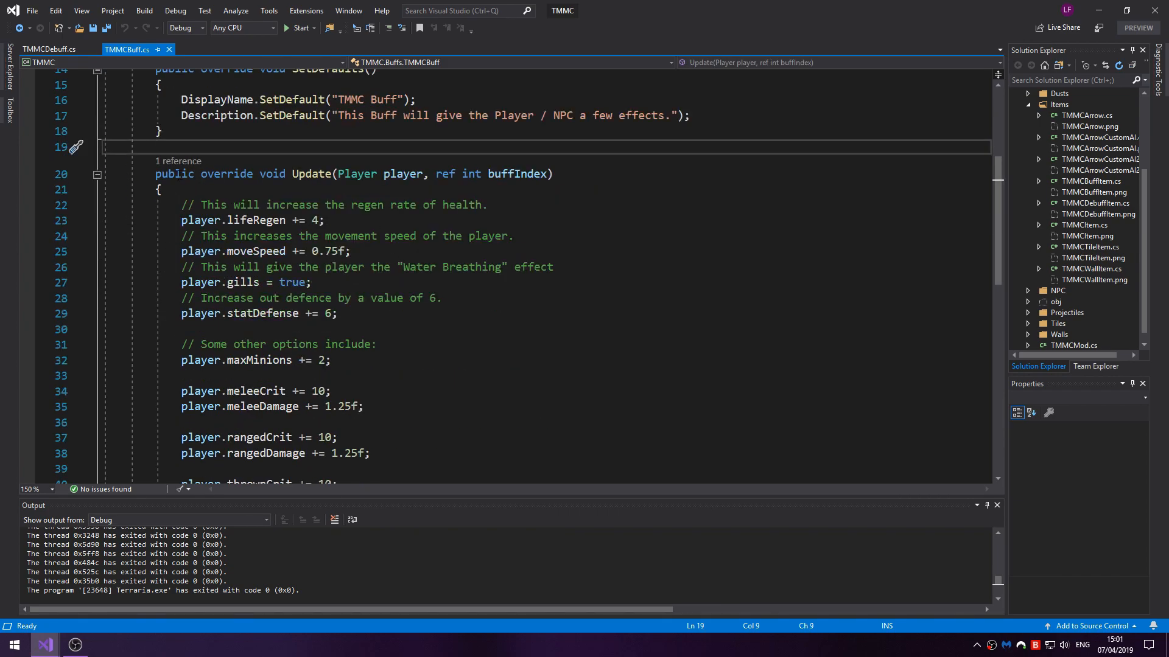
{"action": "mouse_move", "coordinate": [318, 174]}
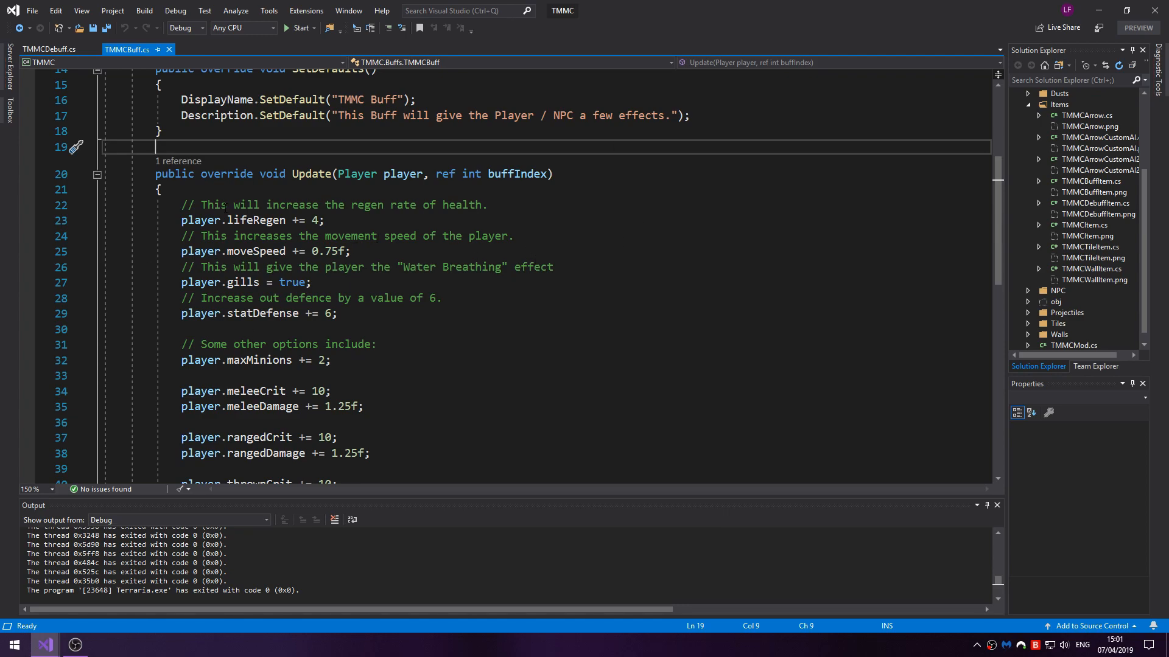
{"action": "scroll", "scroll_direction": "down", "scroll_amount": 3}
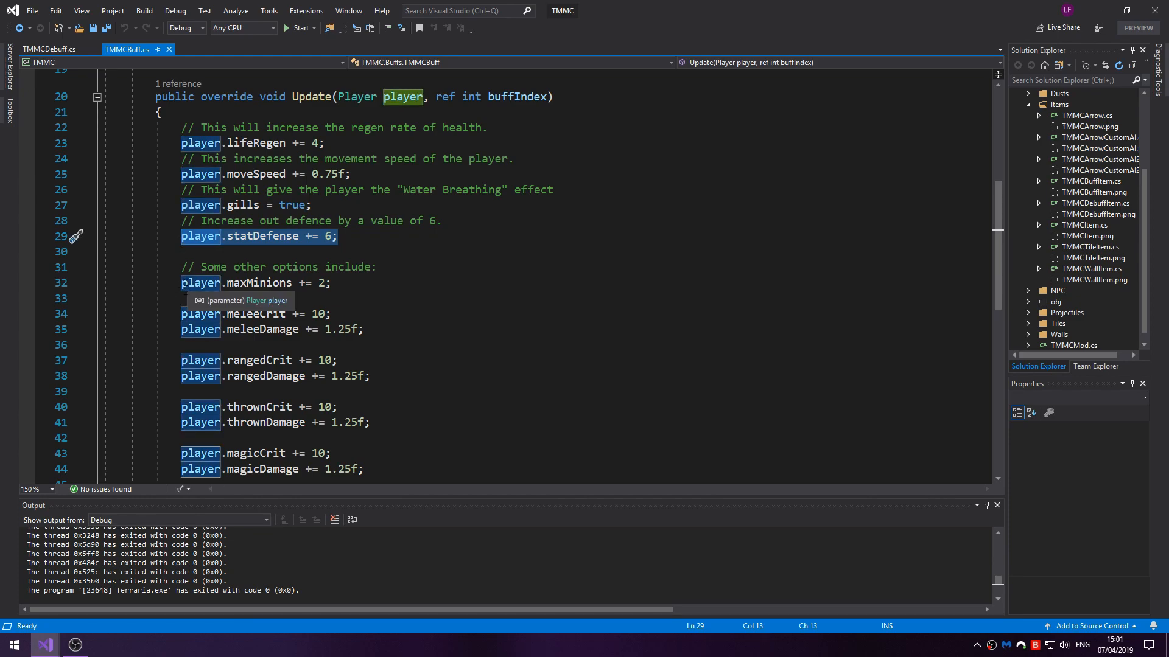
{"action": "left_click", "coordinate": [378, 283]}
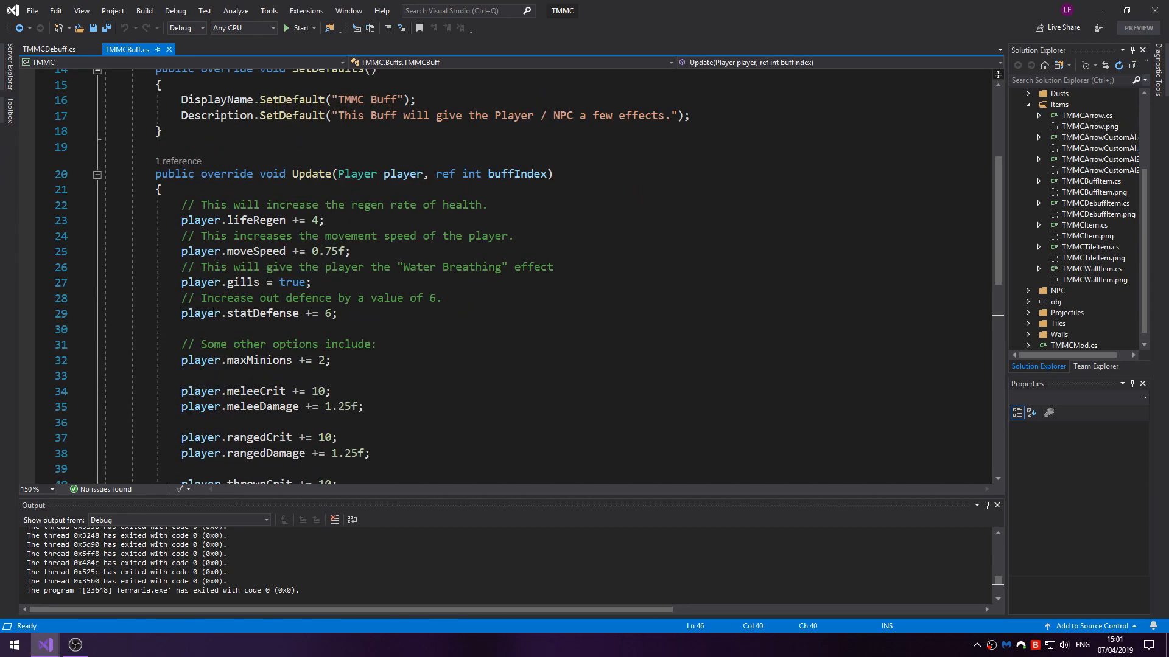
{"action": "left_click", "coordinate": [194, 221]}
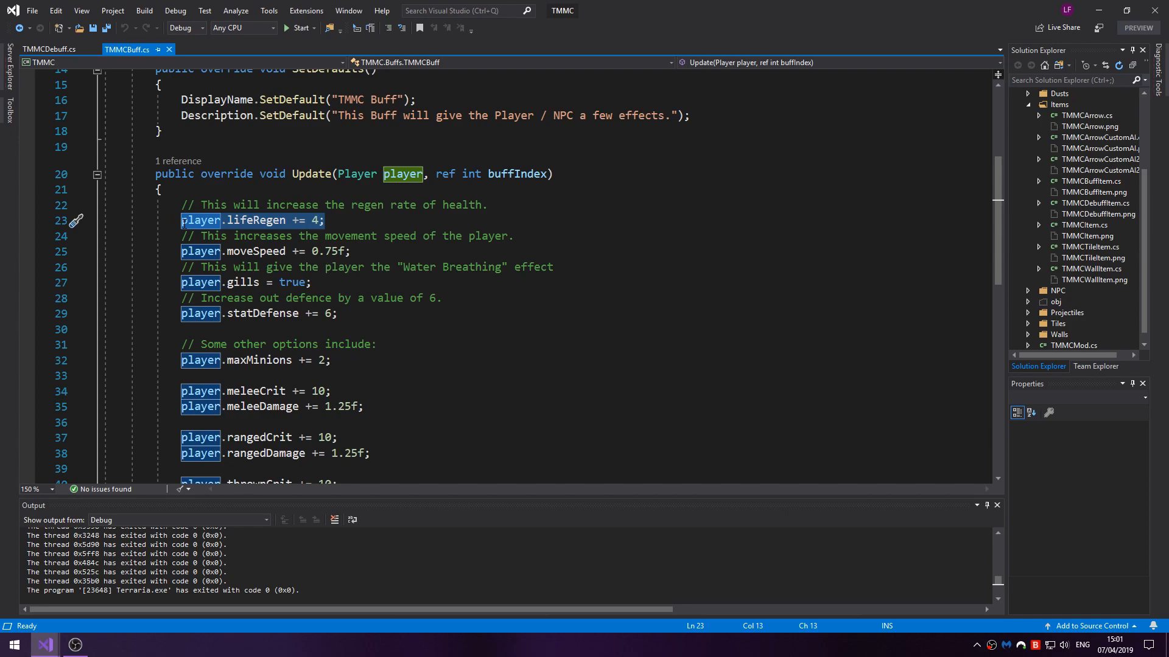
{"action": "left_click", "coordinate": [324, 221]}
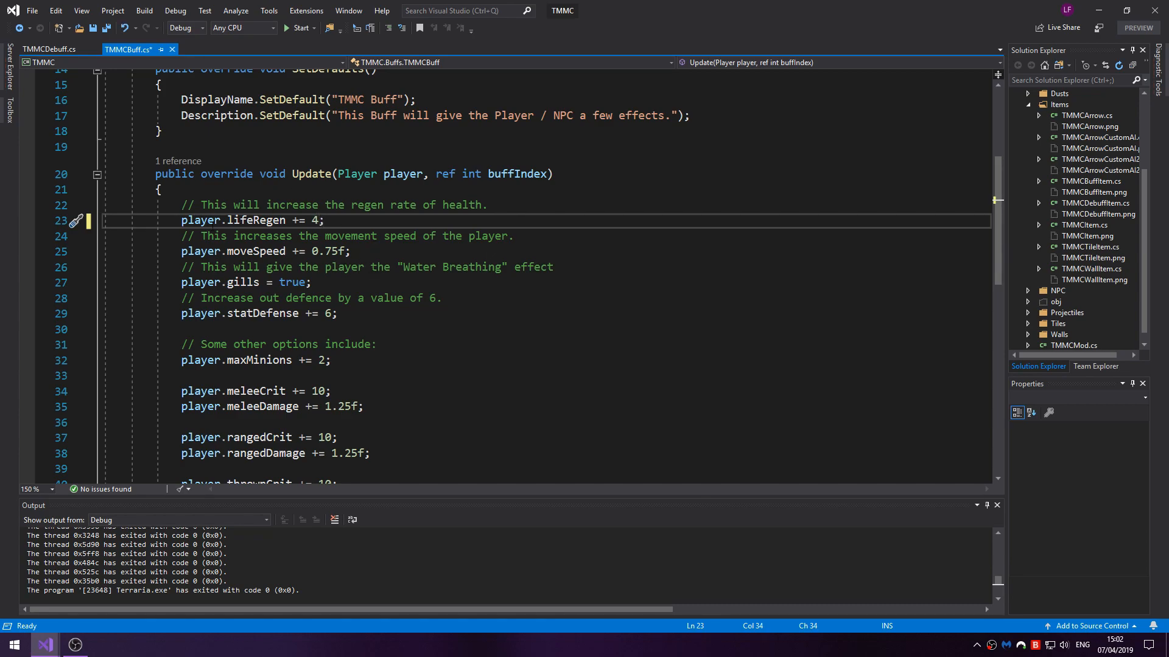
{"action": "left_click_drag", "start_coordinate": [197, 236], "coordinate": [357, 235]}
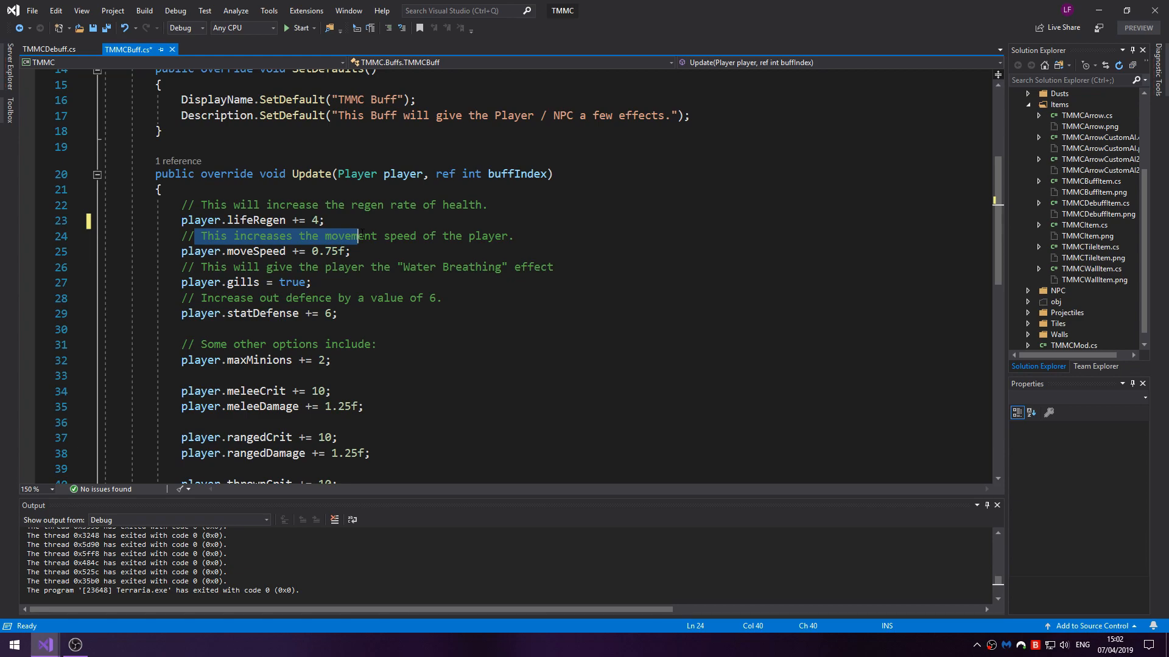
{"action": "left_click", "coordinate": [376, 236]}
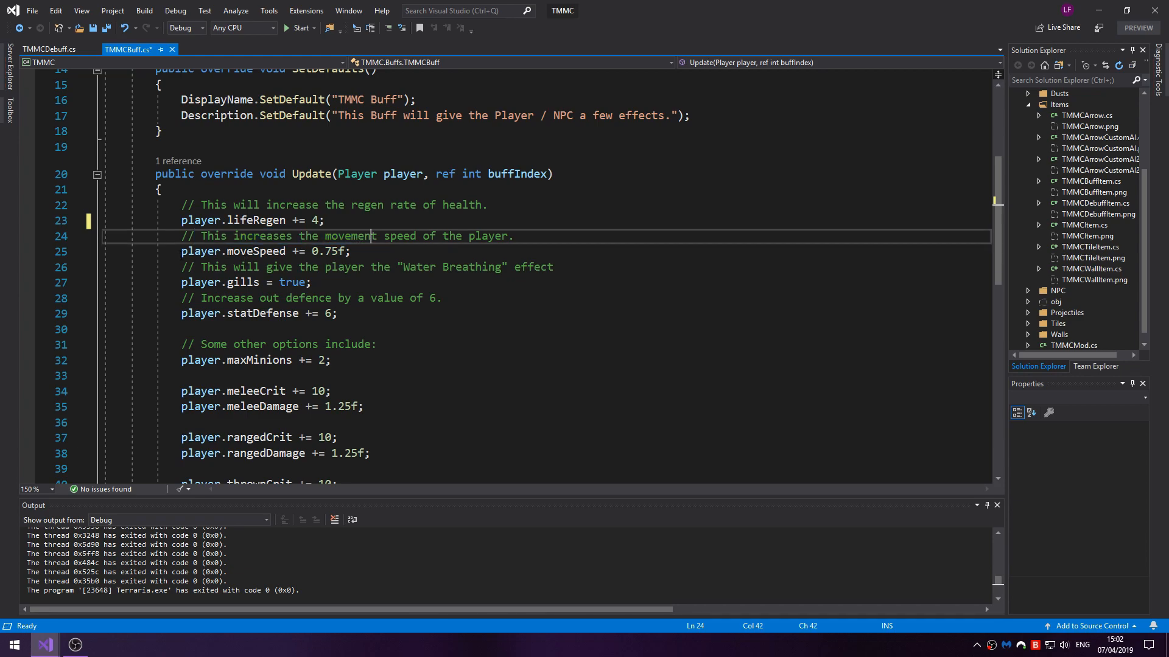
{"action": "mouse_move", "coordinate": [369, 253]}
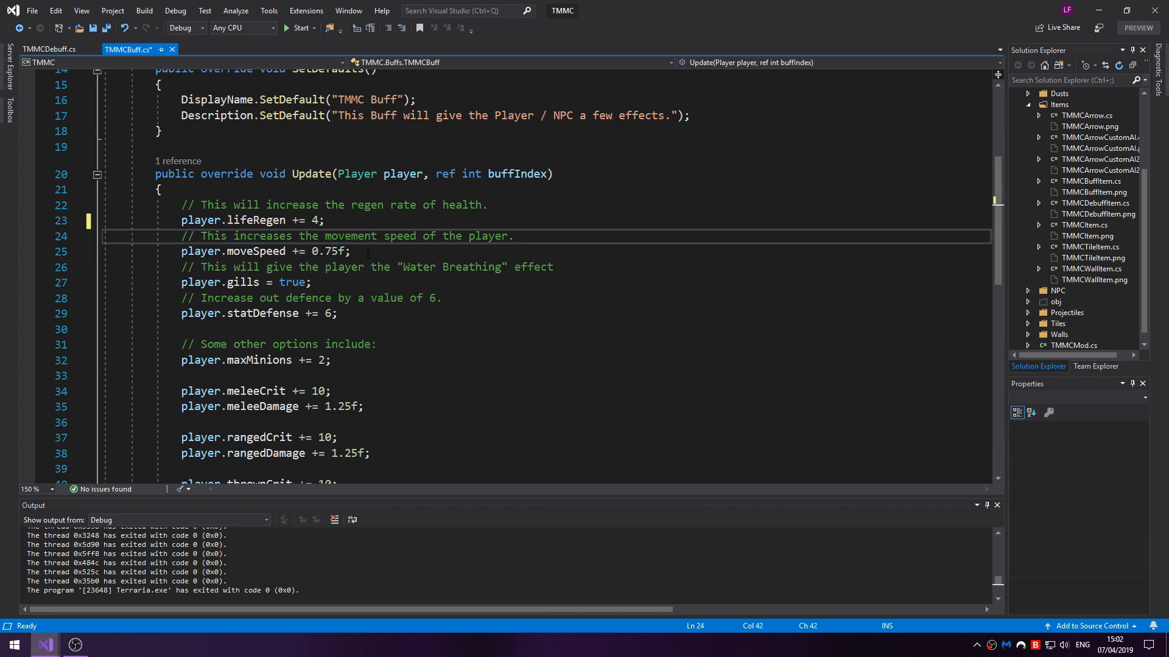
{"action": "mouse_move", "coordinate": [299, 251]}
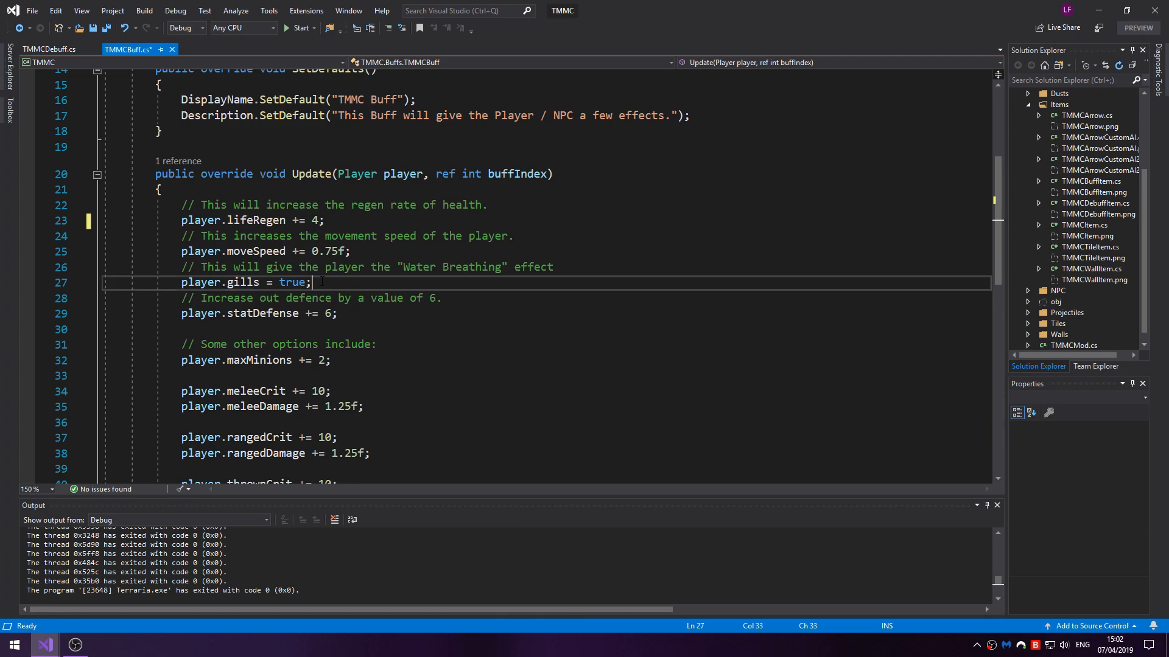
- Type trial player.poisoned and player.water lines under gills, then correct the defence comment
{"action": "type", "text": "player.po"}
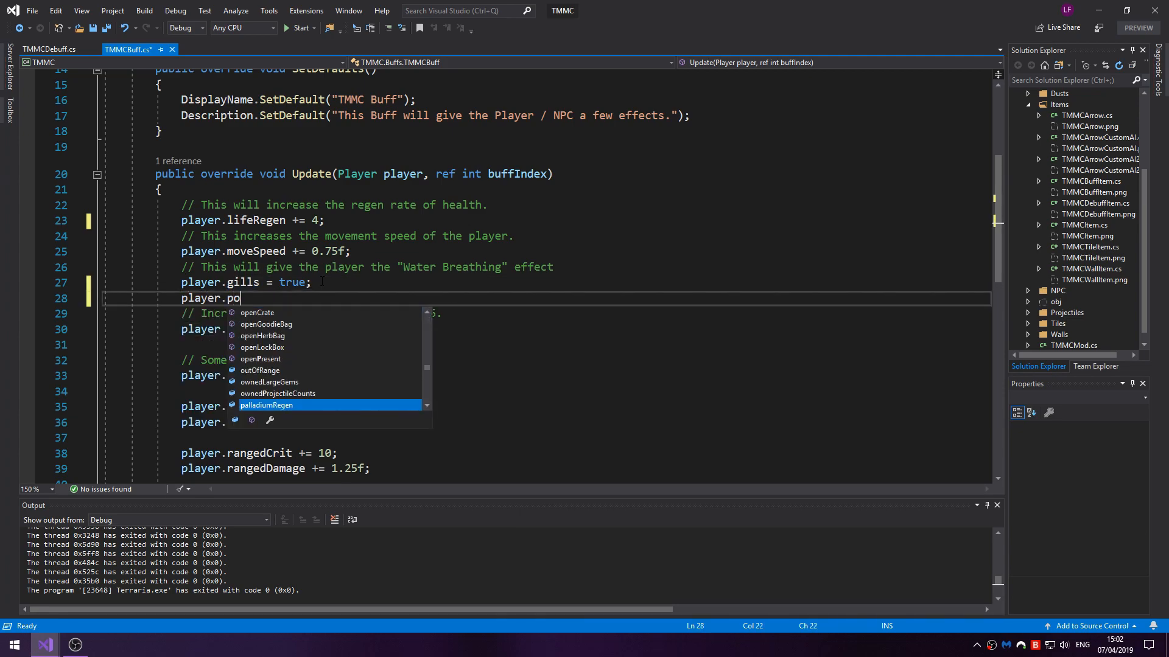
{"action": "type", "text": "isoned"}
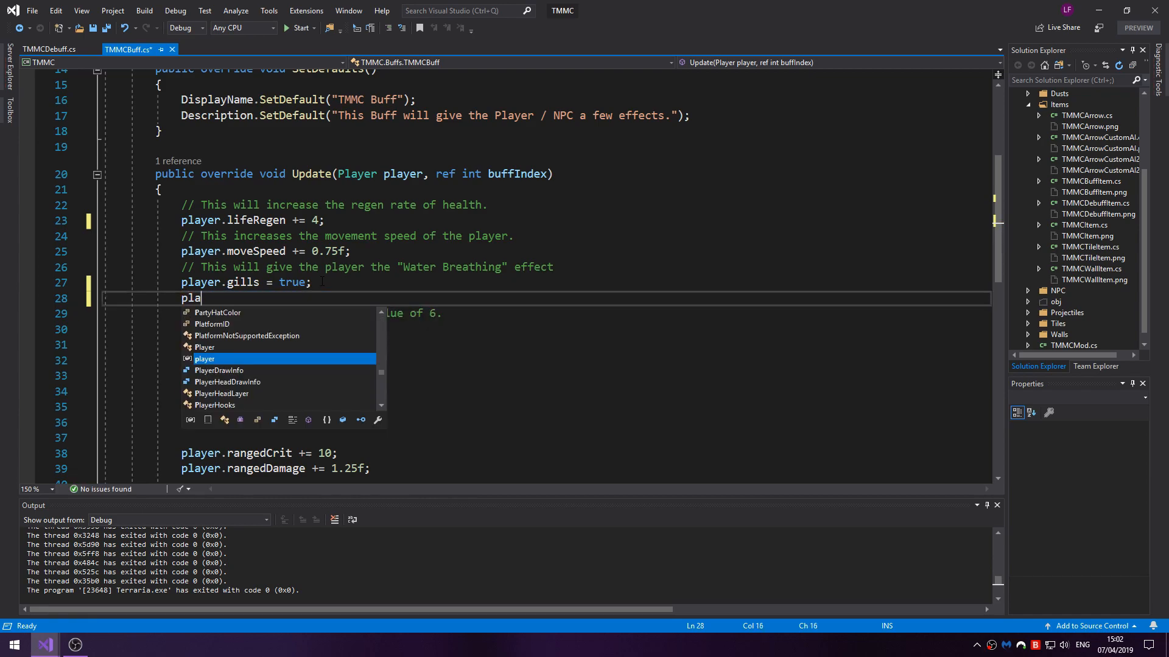
{"action": "type", "text": "yer.water"}
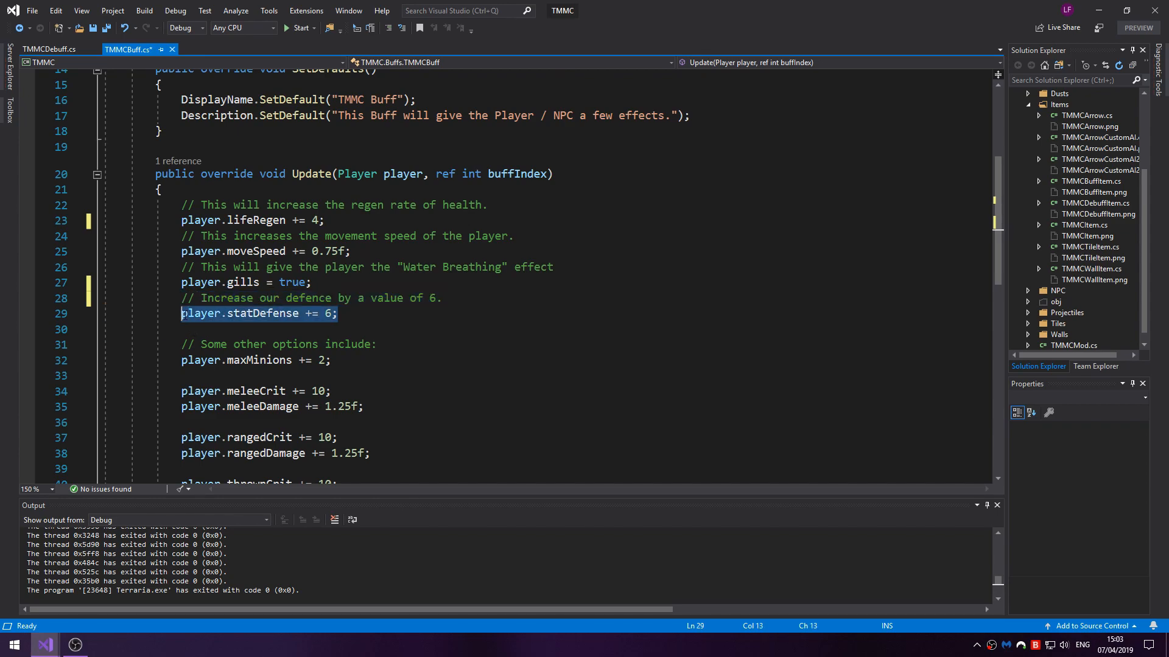
- Add player.minionDamage += 1.25f on line 33 beneath the maxMinions line
{"action": "left_click", "coordinate": [309, 314]}
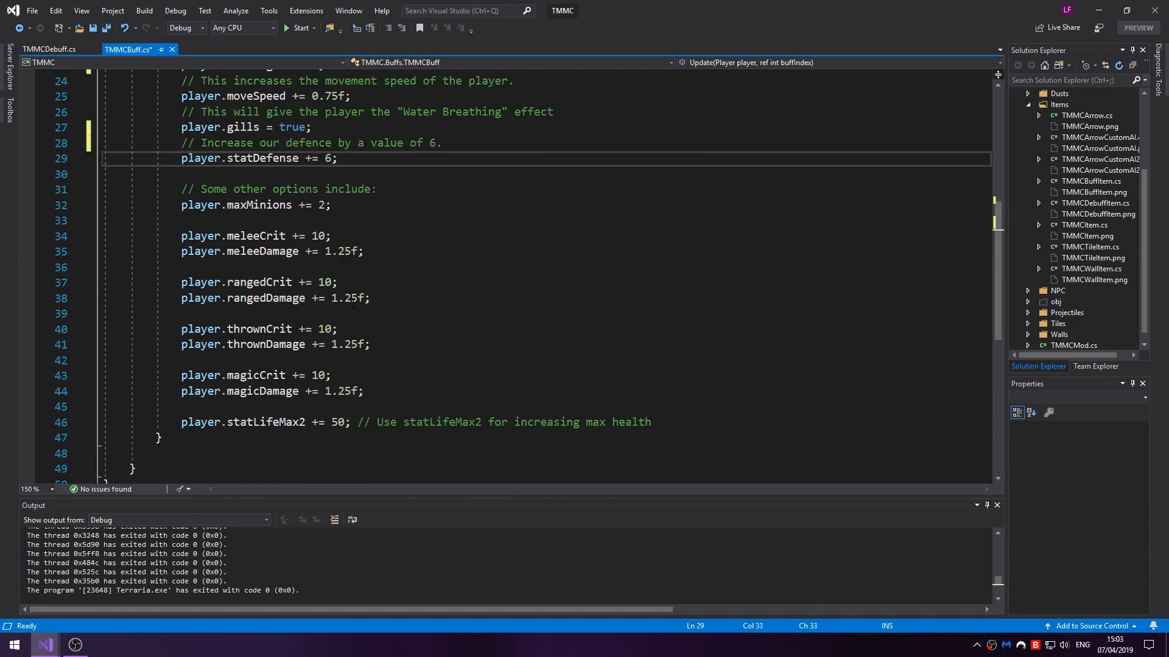
{"action": "left_click", "coordinate": [255, 205]}
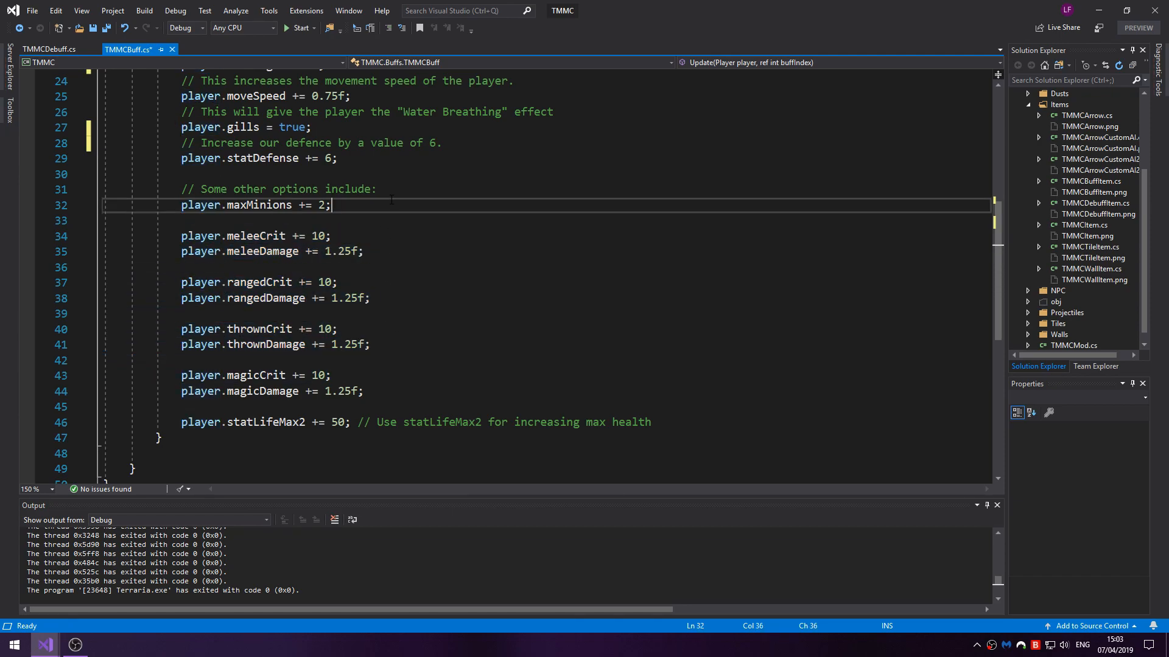
{"action": "type", "text": "player.minoon"}
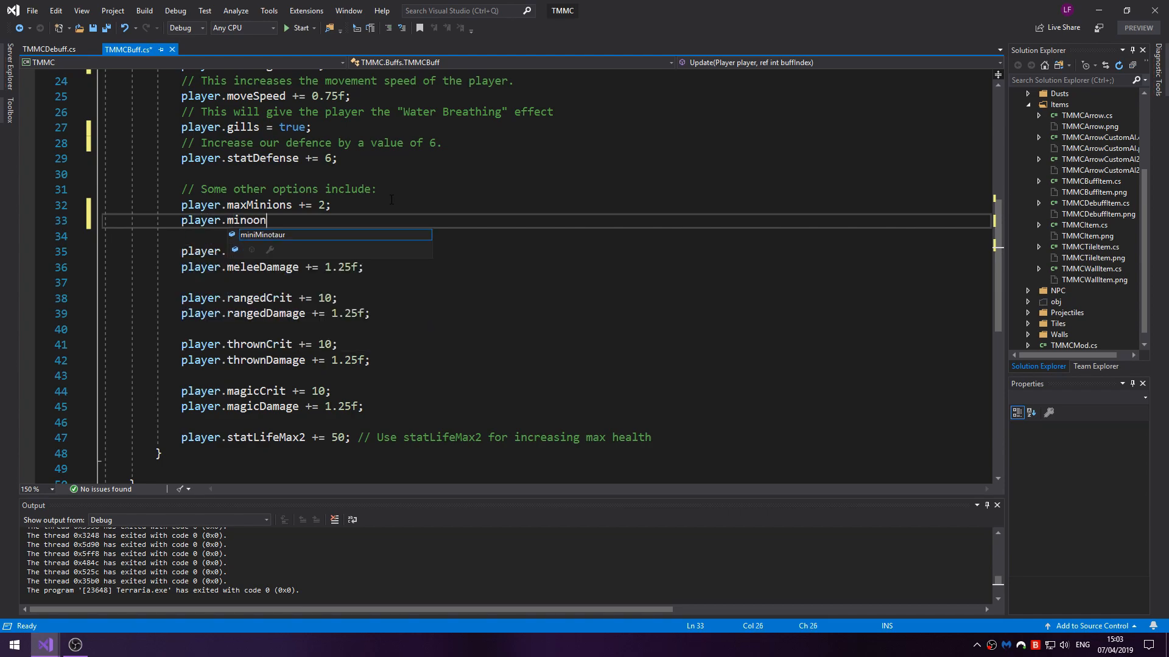
{"action": "key", "text": "BackSpace"}
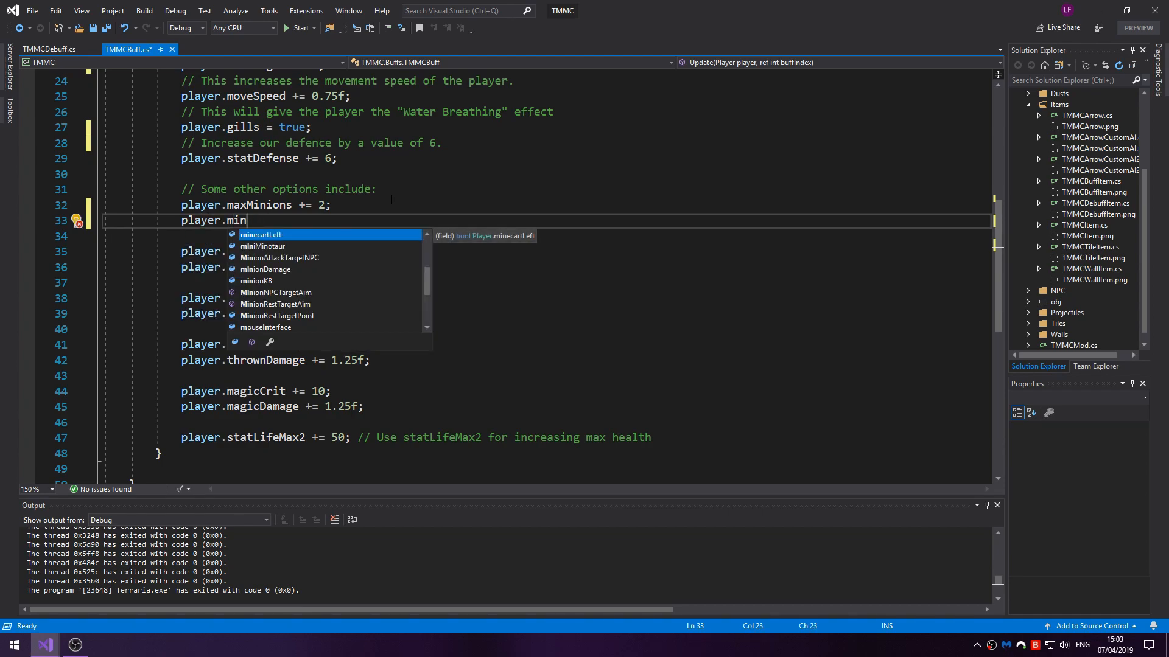
{"action": "type", "text": "ionDamage += 1.25f;"}
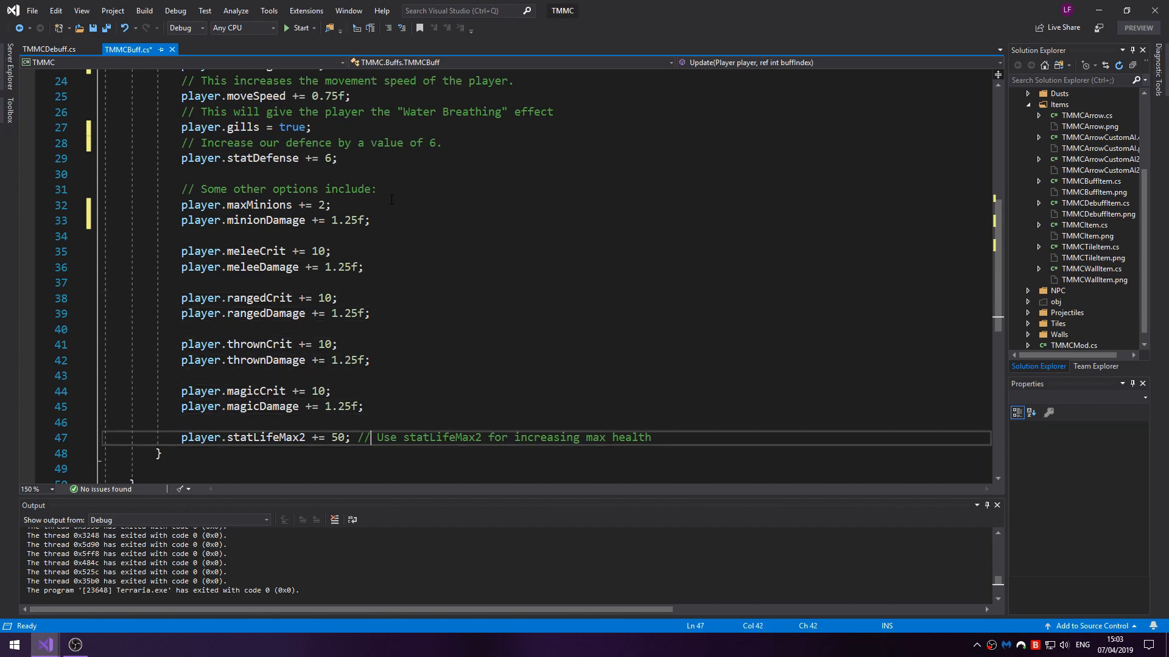
- Highlight the statLifeMax2 property and its assignment on TMMCBuff's max-health line
{"action": "double_click", "coordinate": [264, 437]}
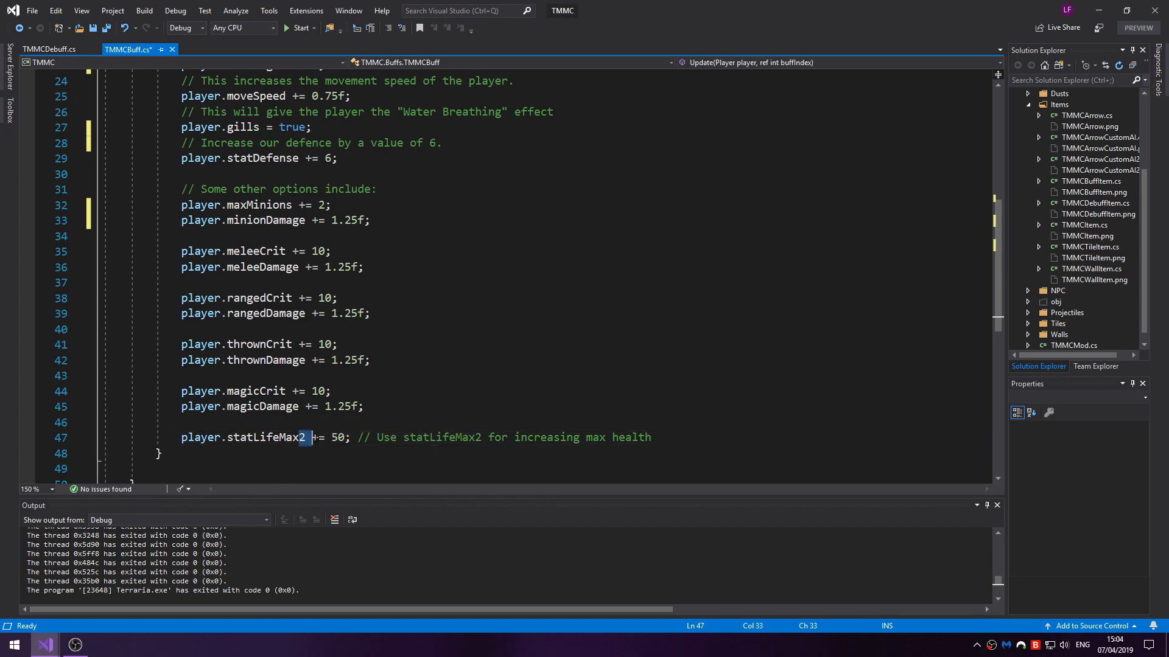
{"action": "left_click_drag", "start_coordinate": [305, 437], "coordinate": [517, 437]}
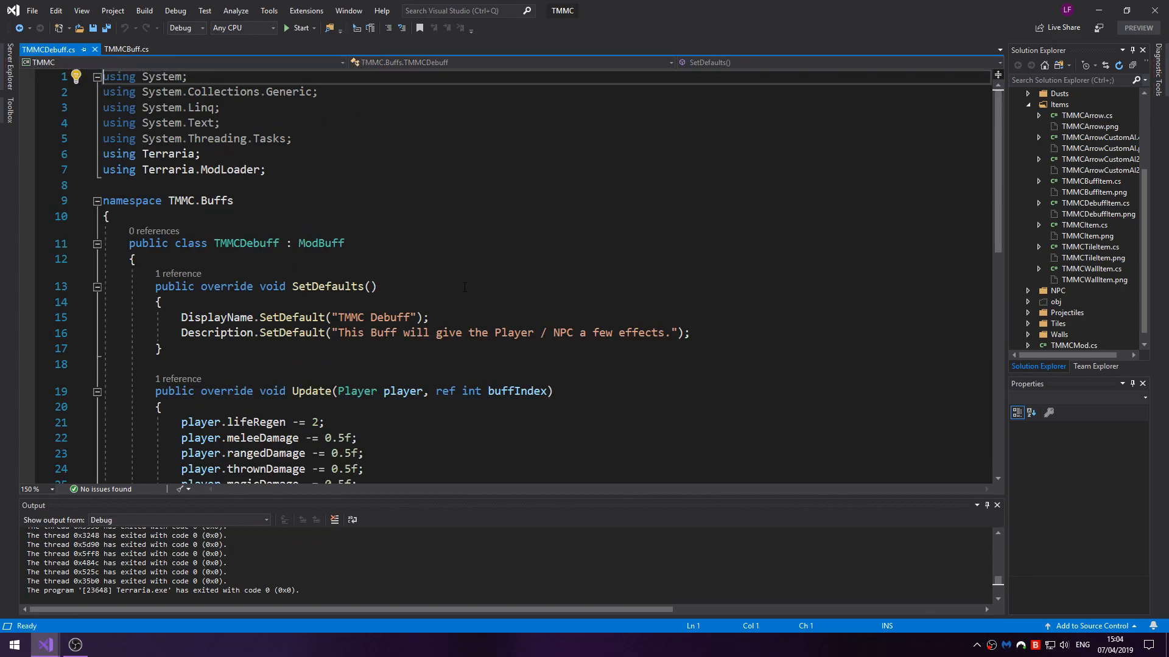
{"action": "scroll", "scroll_direction": "down", "scroll_amount": 3}
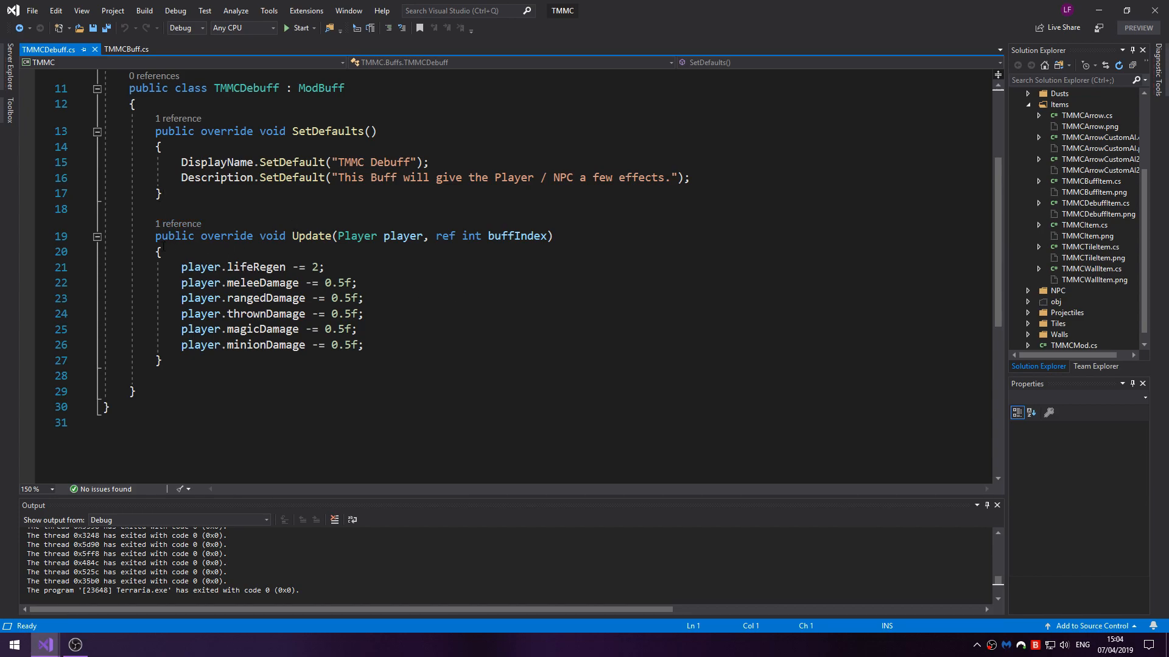
{"action": "left_click", "coordinate": [327, 267]}
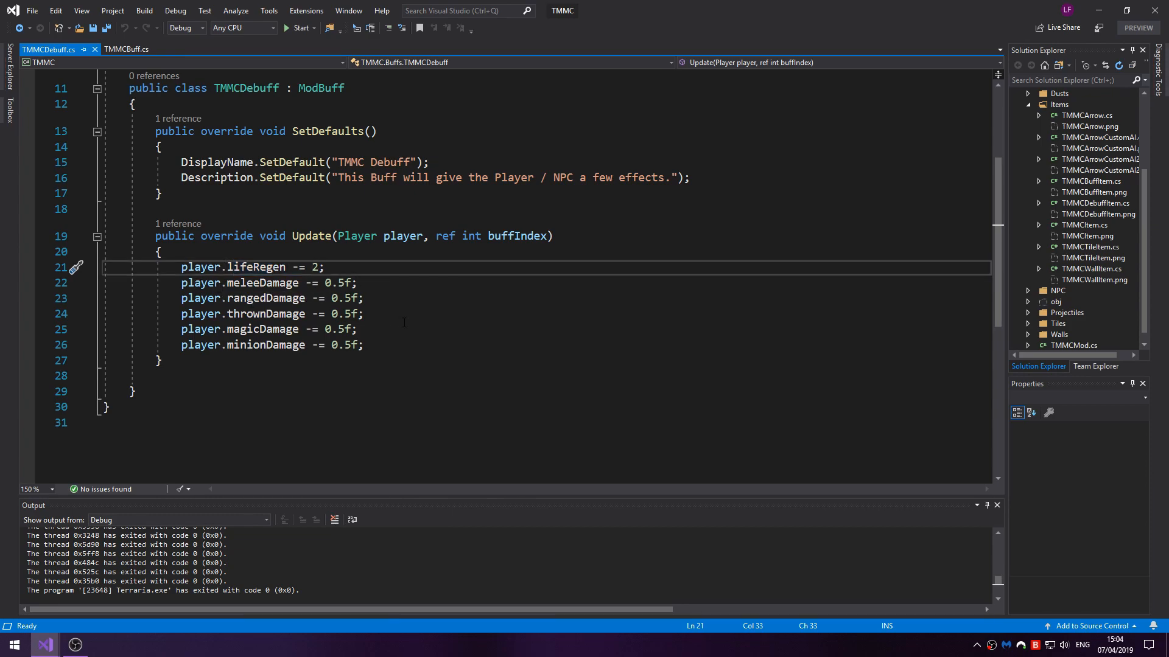
{"action": "left_click_drag", "start_coordinate": [179, 282], "coordinate": [363, 344]}
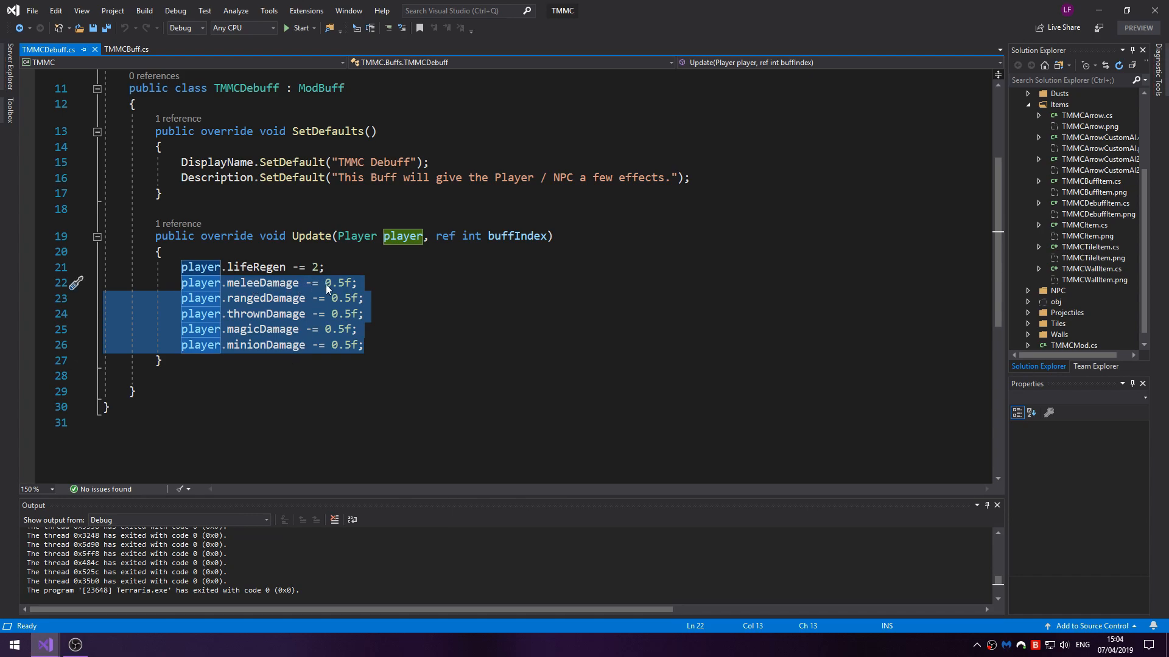
{"action": "mouse_move", "coordinate": [350, 300]}
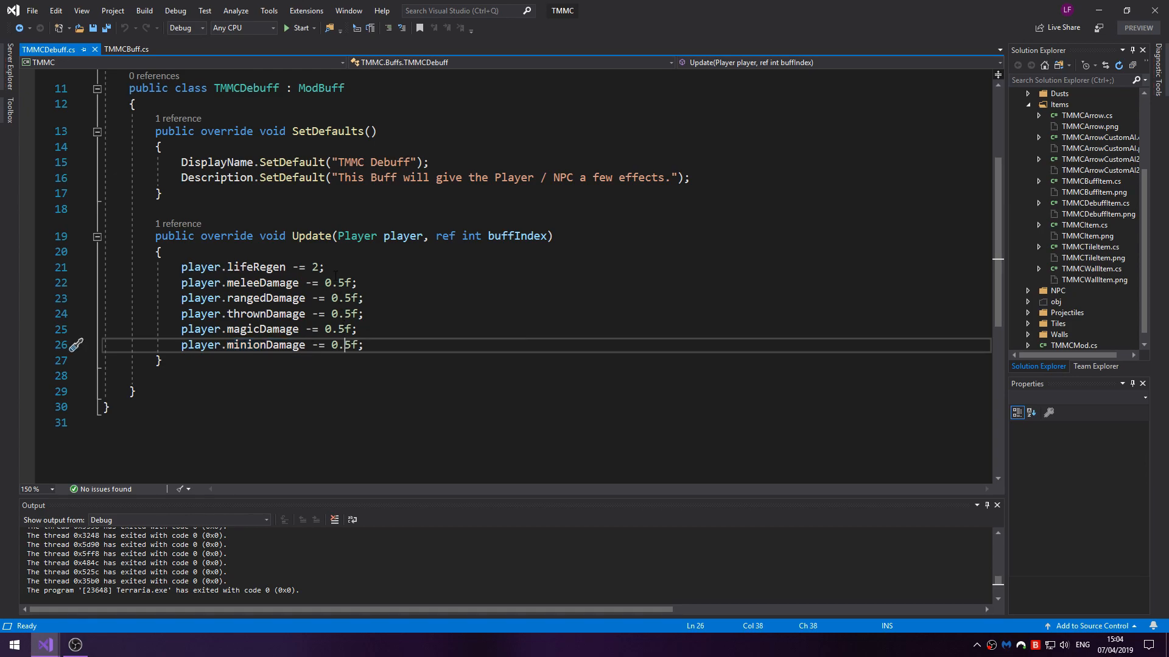
{"action": "double_click", "coordinate": [335, 283]}
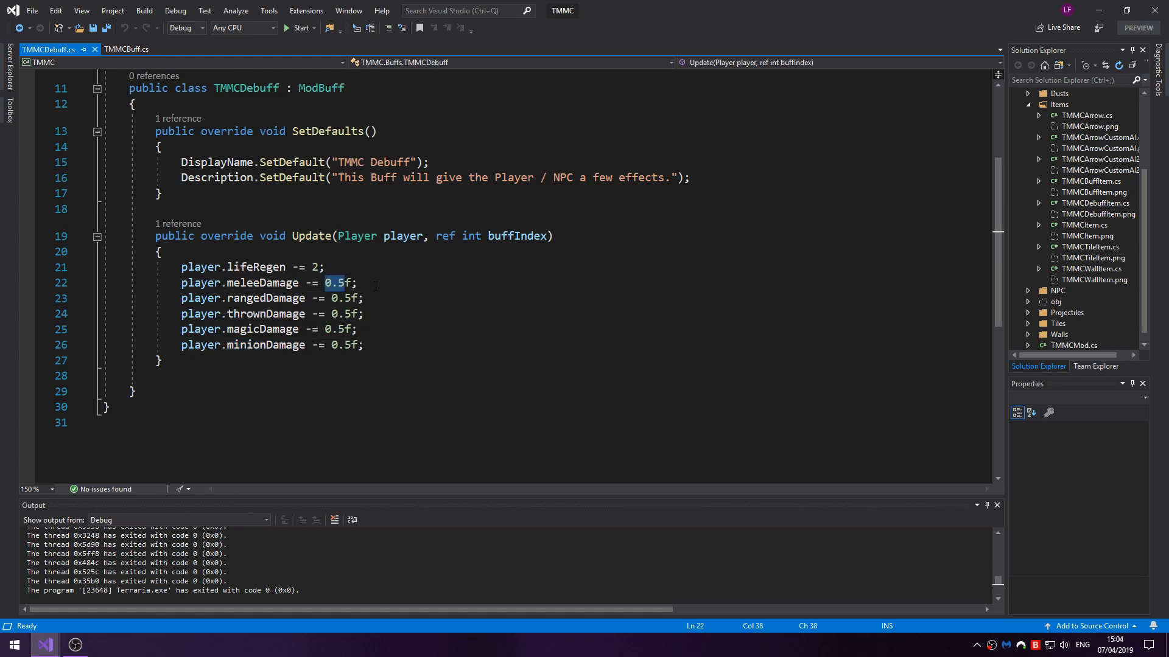
{"action": "type", "text": "//"}
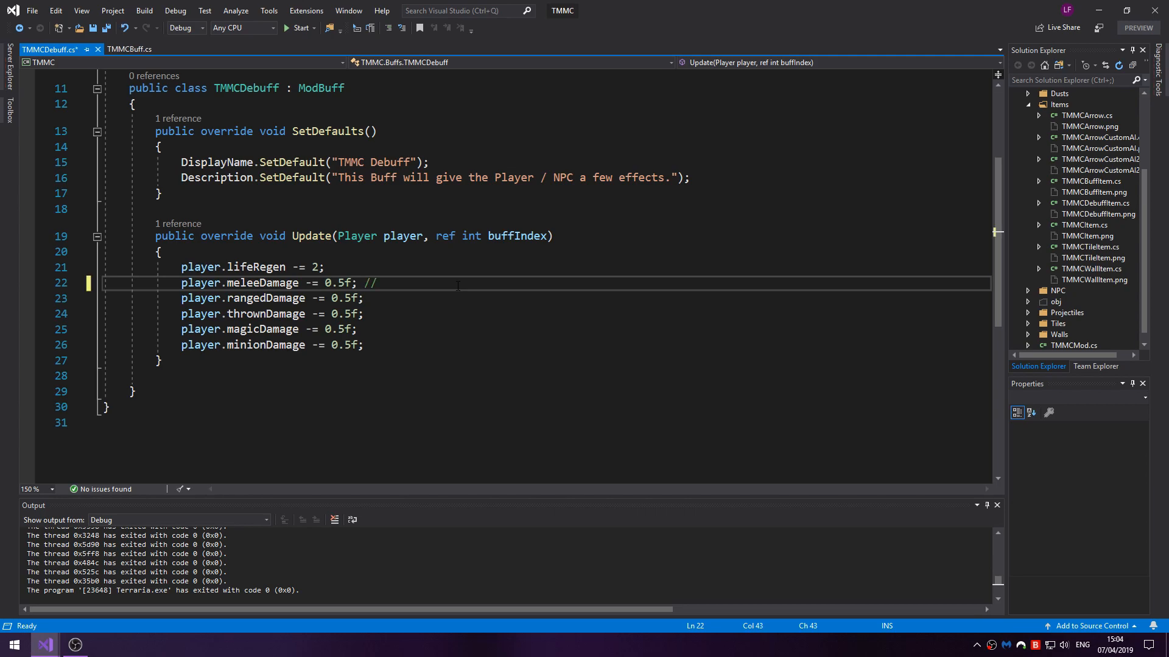
{"action": "type", "text": "Copper Sword ="}
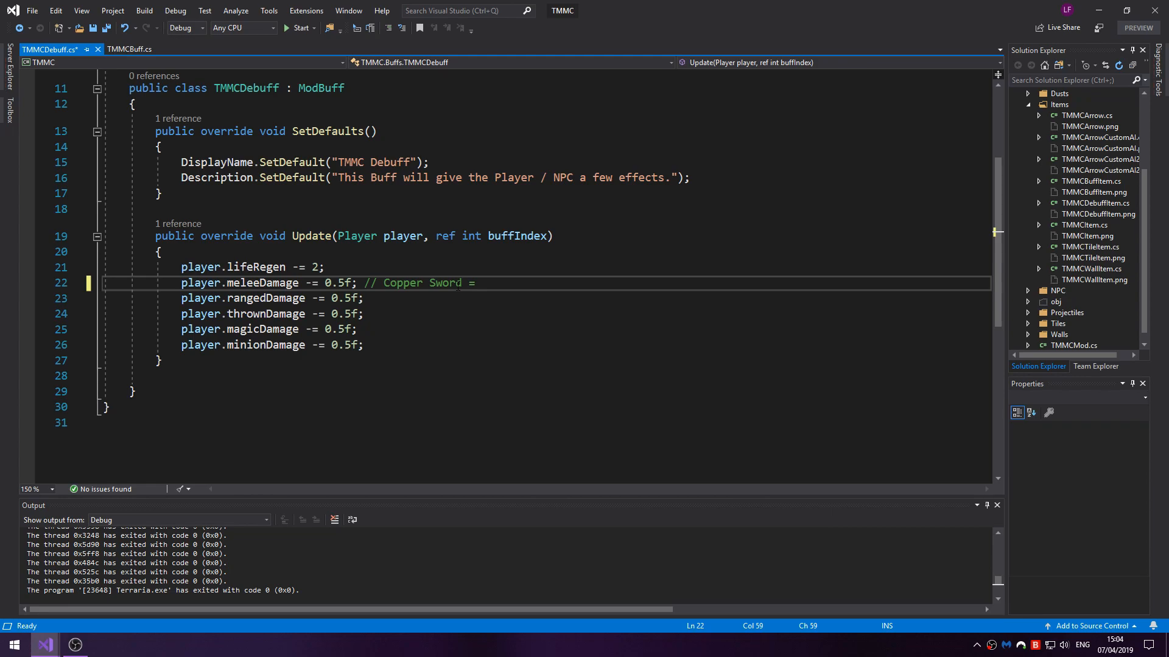
{"action": "type", "text": "5."}
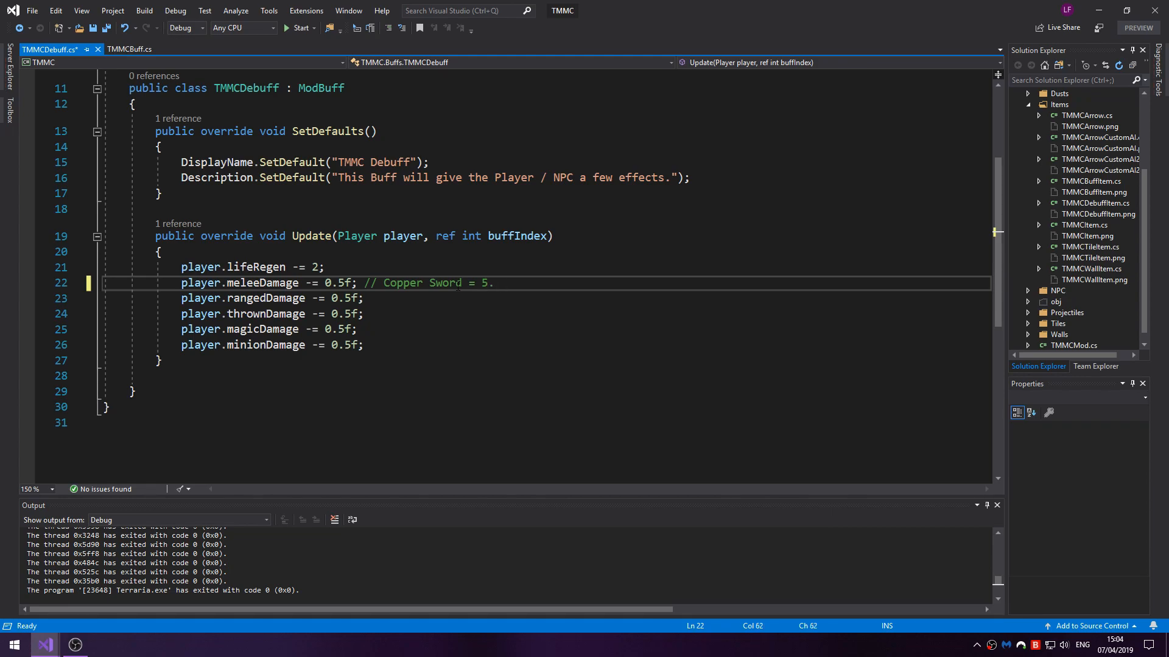
{"action": "type", "text": "5 /"}
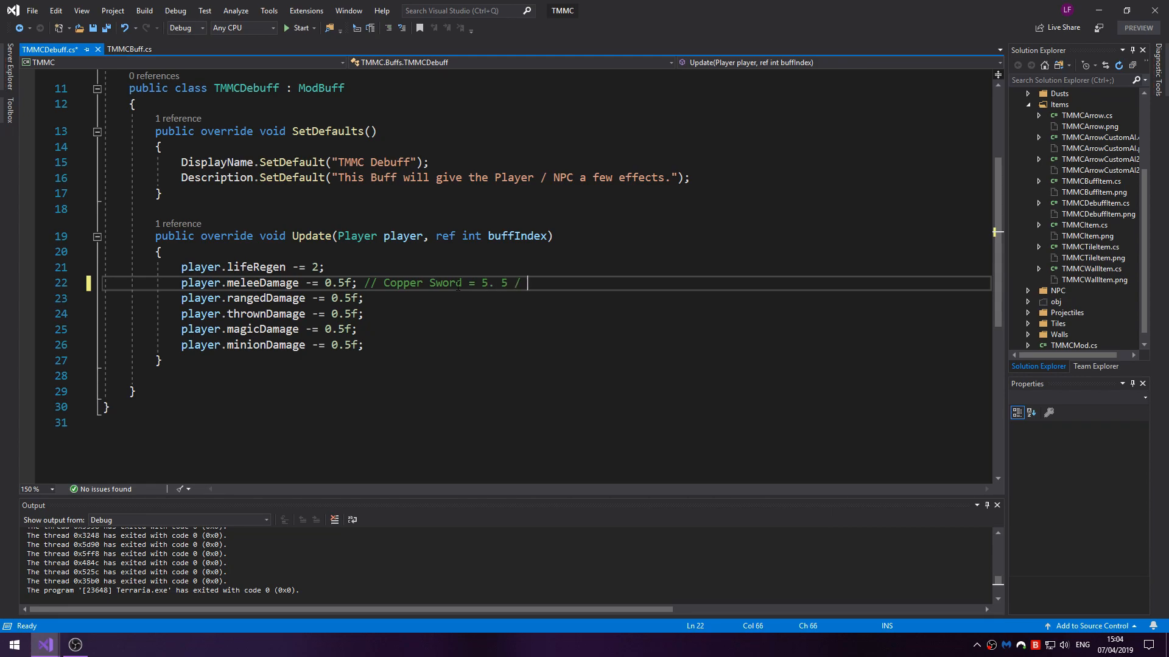
{"action": "type", "text": "2 = 2.5,"}
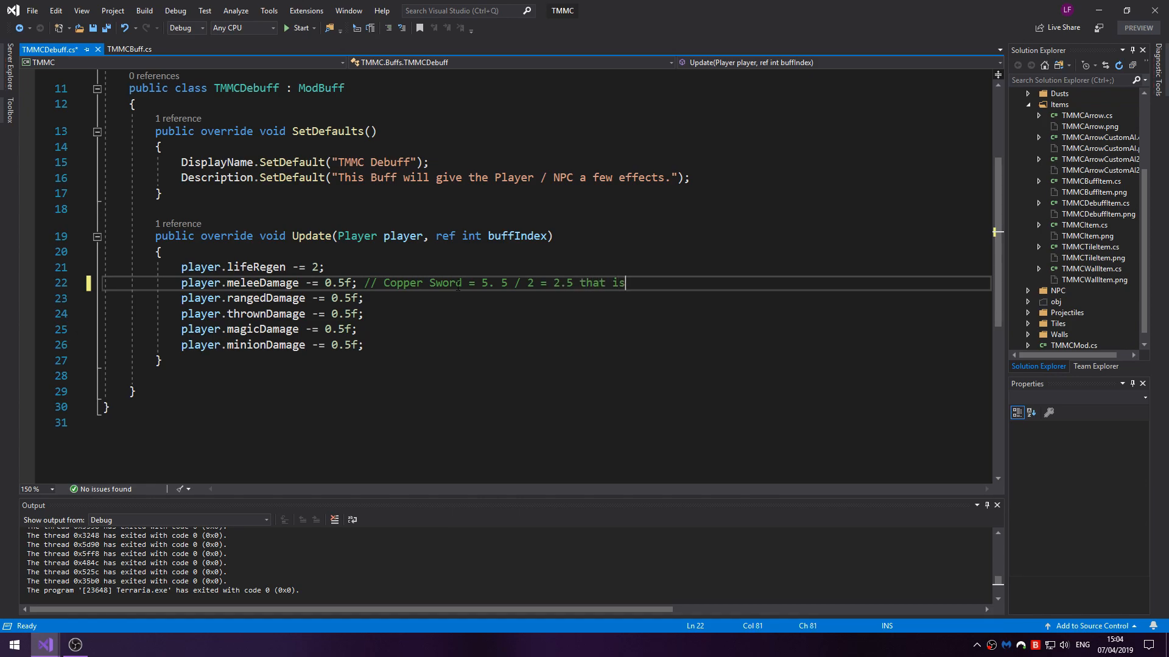
{"action": "type", "text": "floored"}
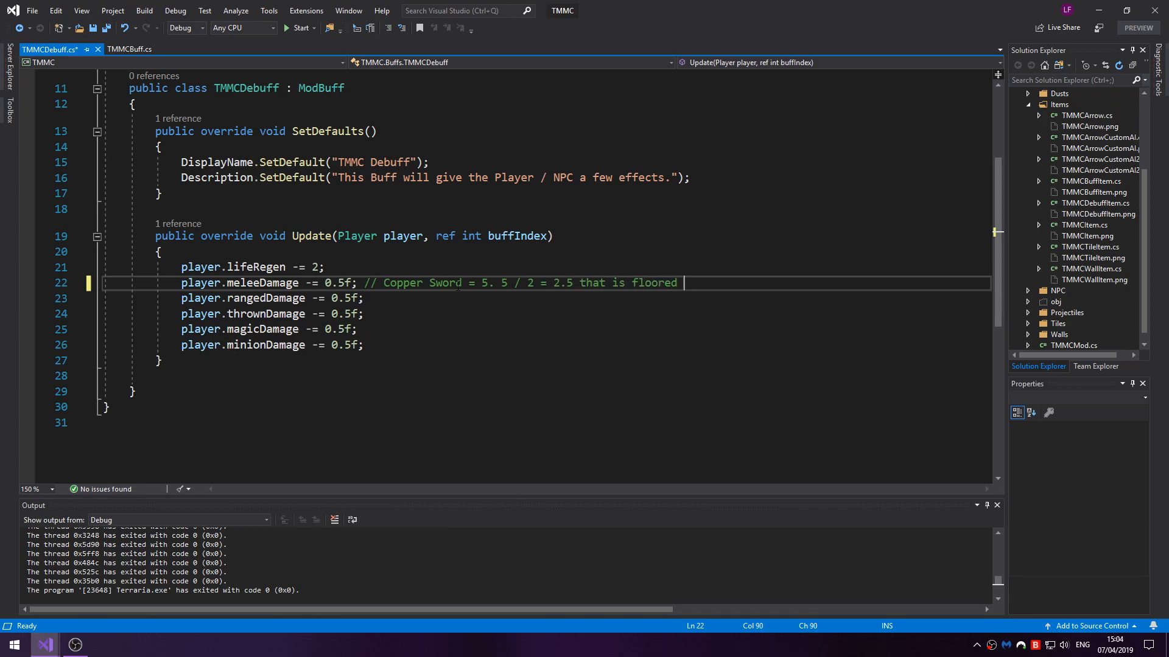
{"action": "type", "text": "(2.5) = 2"}
{"action": "left_click", "coordinate": [547, 298]}
{"action": "type", "text": "1"}
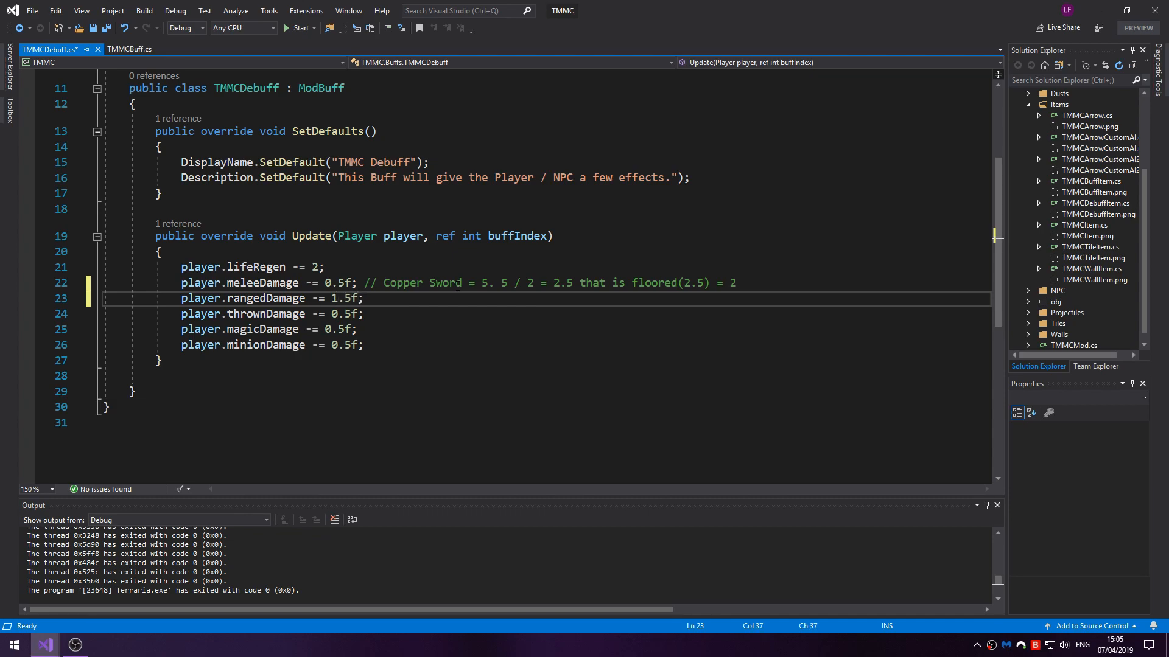
{"action": "type", "text": "0.5f;"}
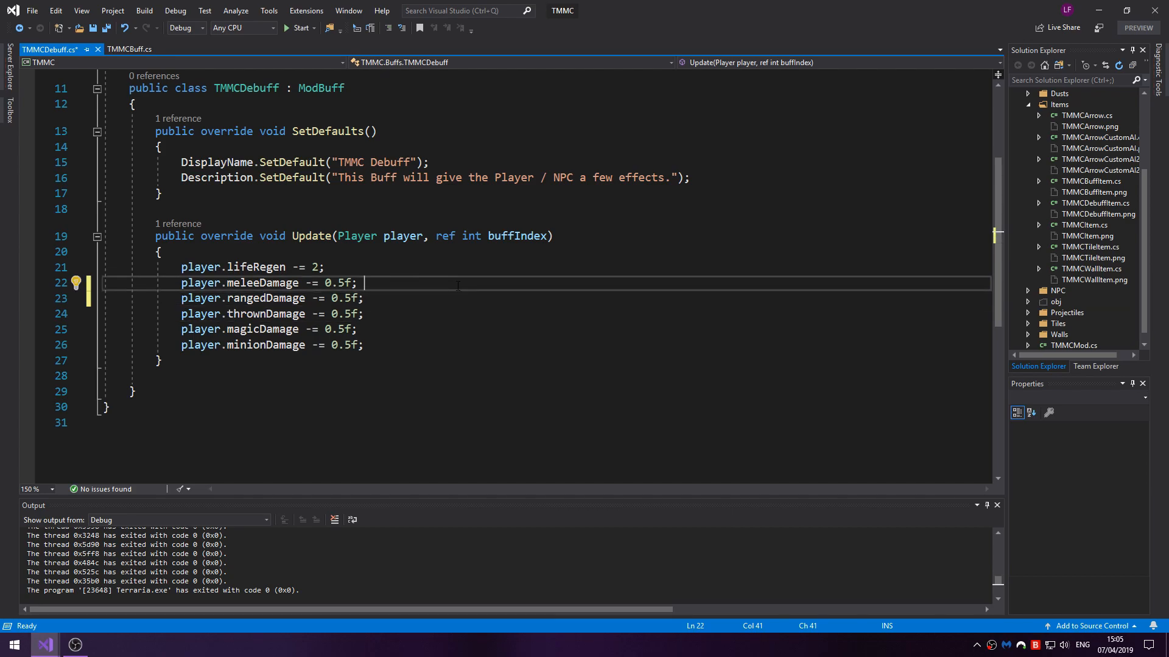
{"action": "type", "text": "0"}
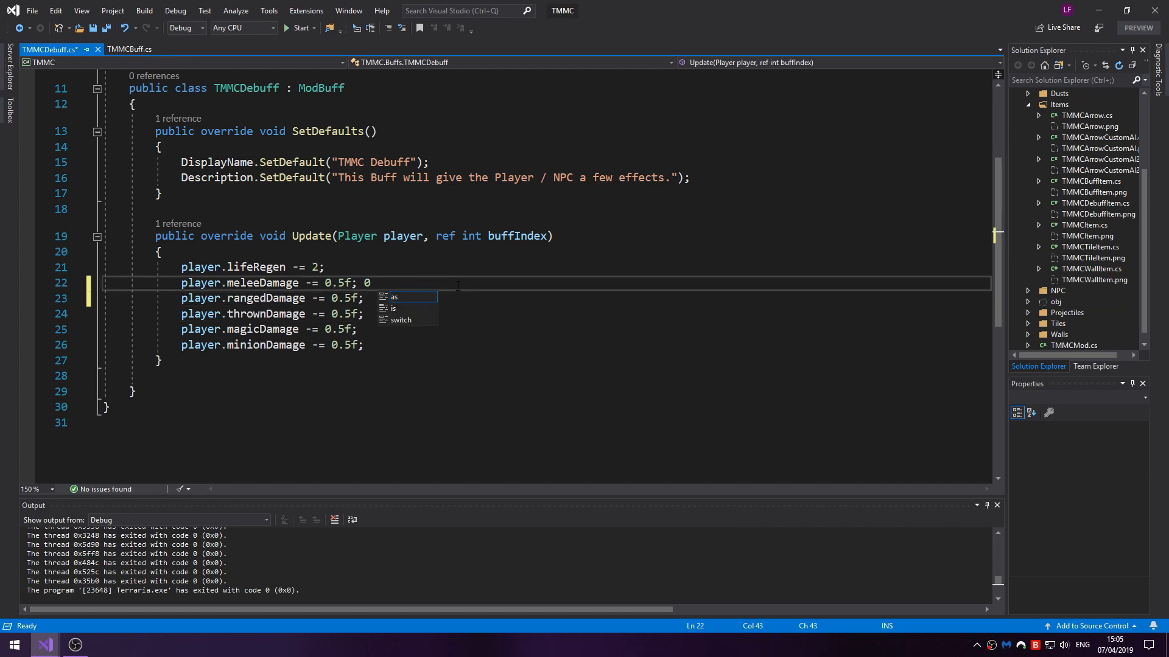
{"action": "type", "text": "//"}
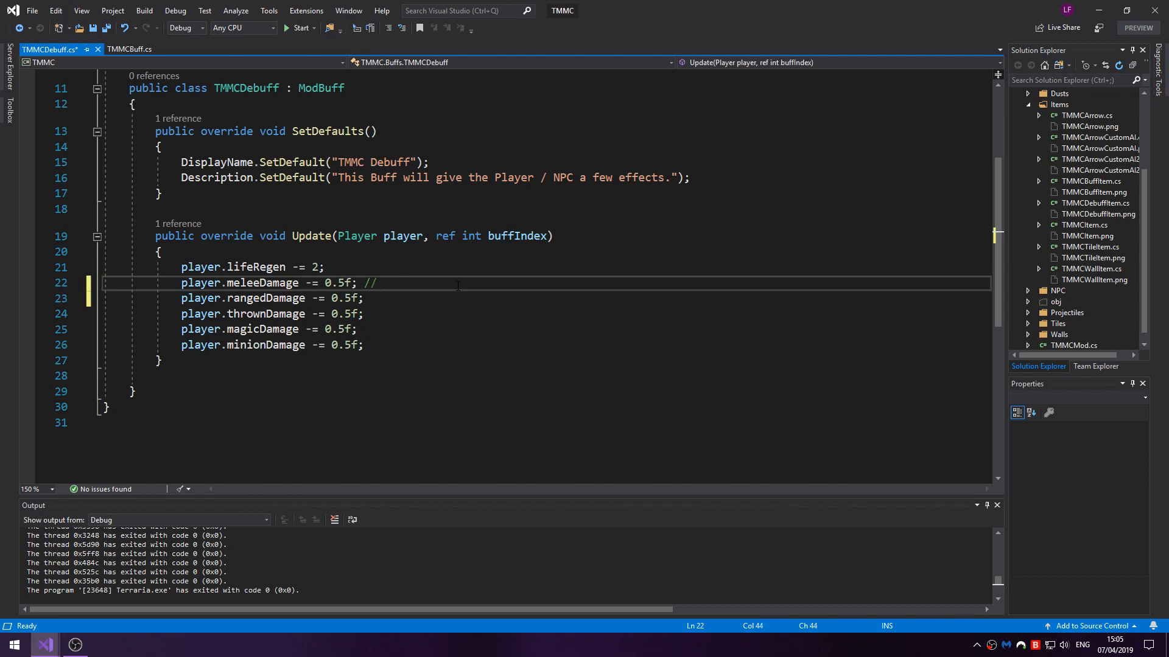
{"action": "type", "text": "Between 0 and"}
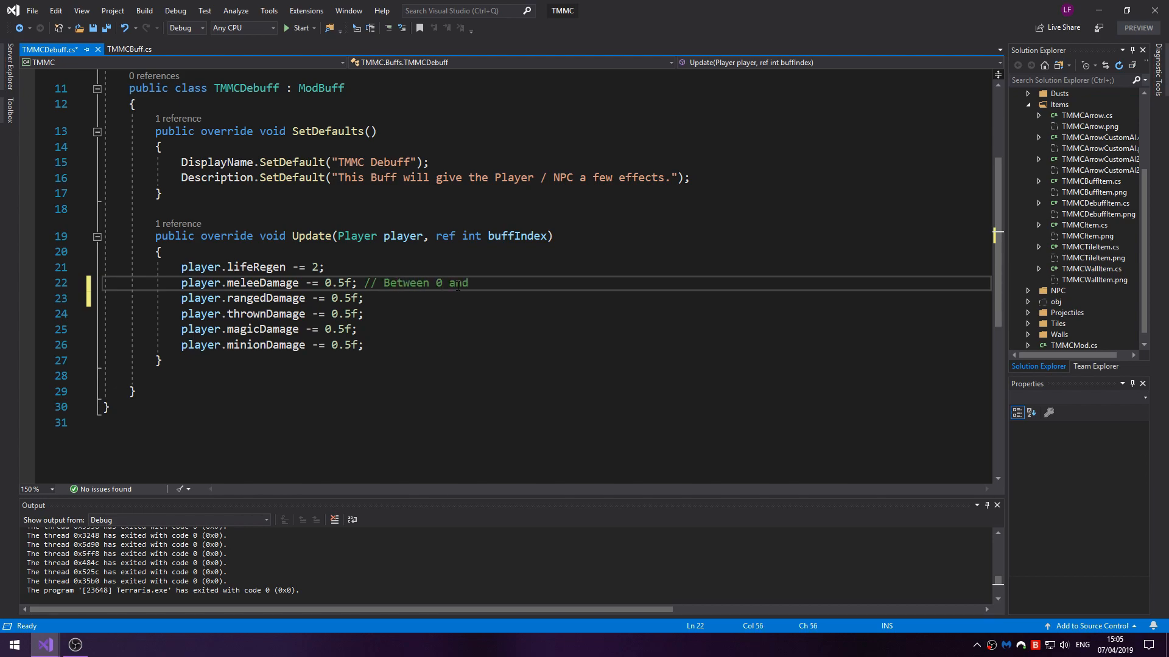
{"action": "type", "text": "1"}
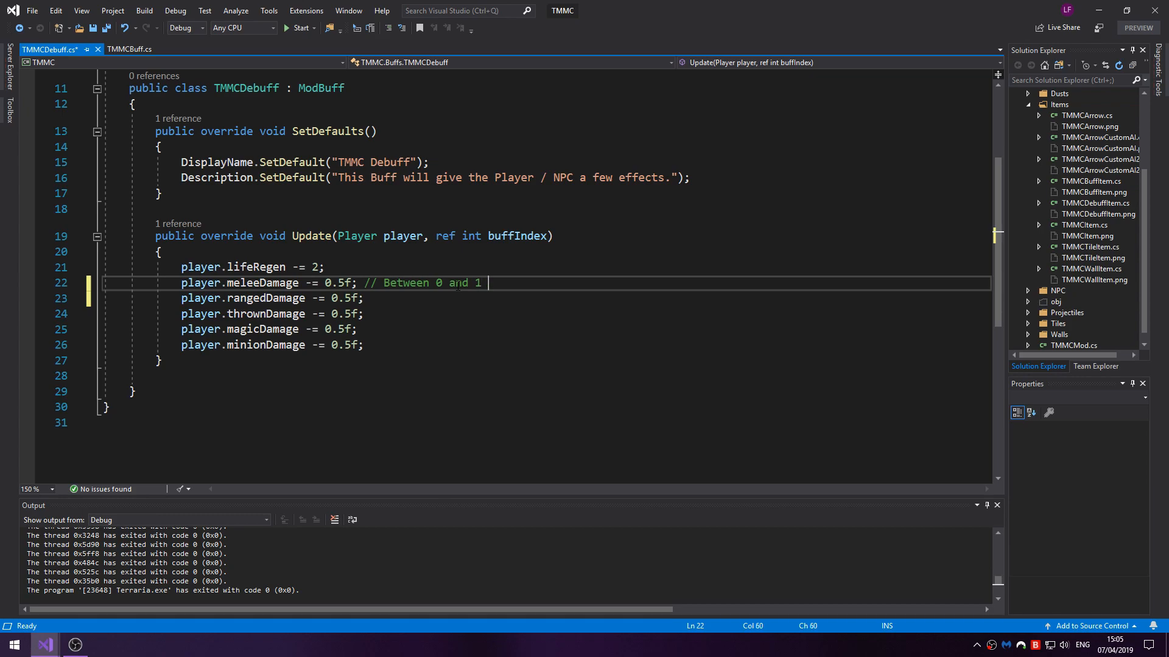
{"action": "left_click_drag", "start_coordinate": [374, 282], "coordinate": [482, 282]}
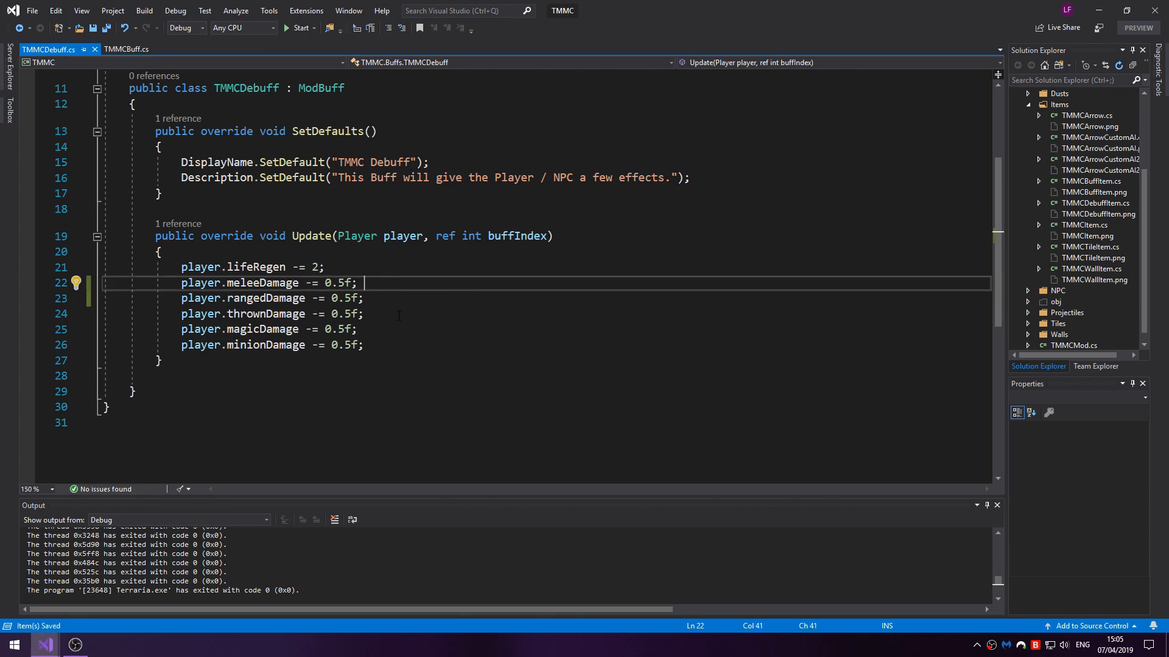
- Close the open code files and open TMMCBuffItem.cs and TMMCDebuffItem.cs
{"action": "left_click", "coordinate": [121, 49]}
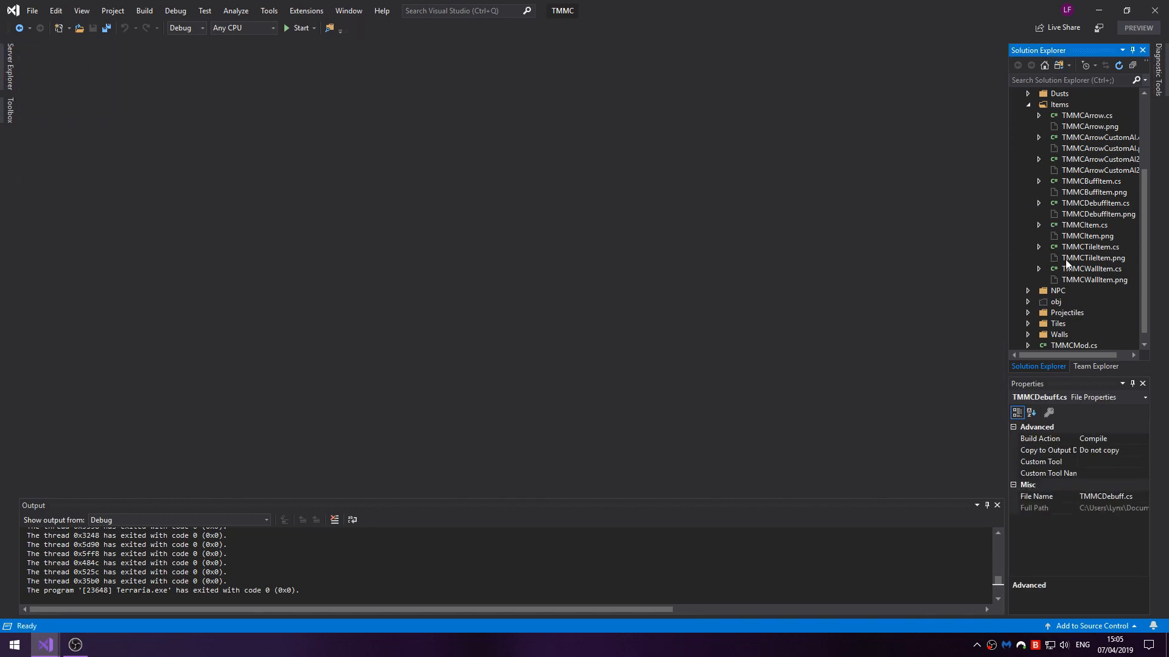
{"action": "double_click", "coordinate": [1091, 181]}
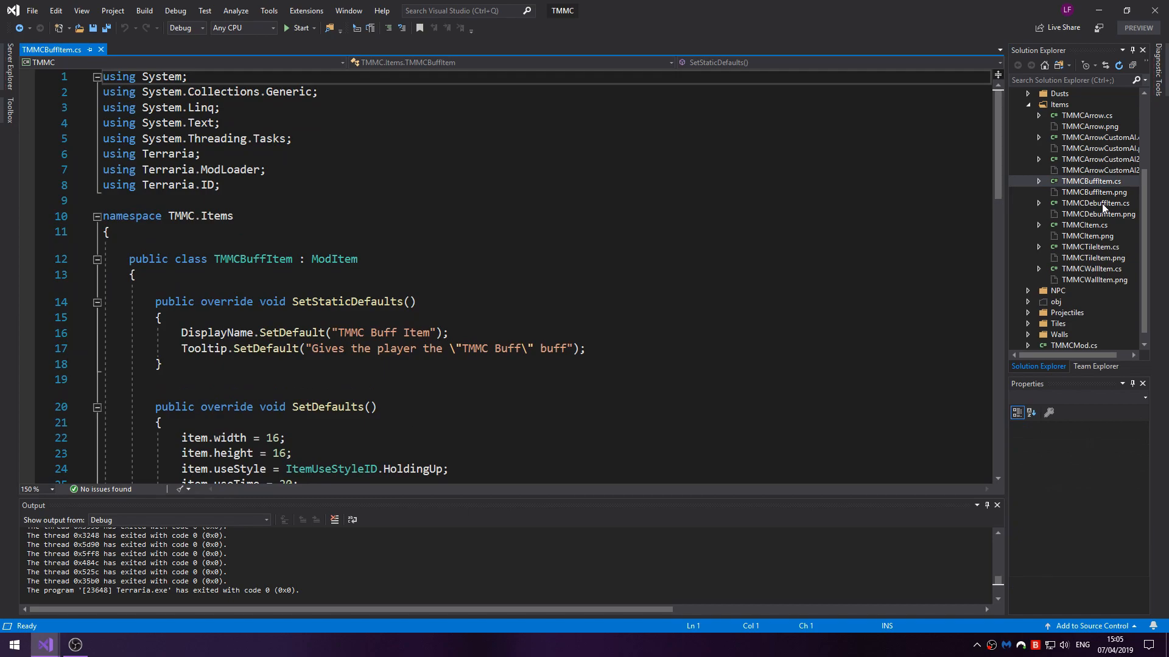
{"action": "double_click", "coordinate": [1095, 203]}
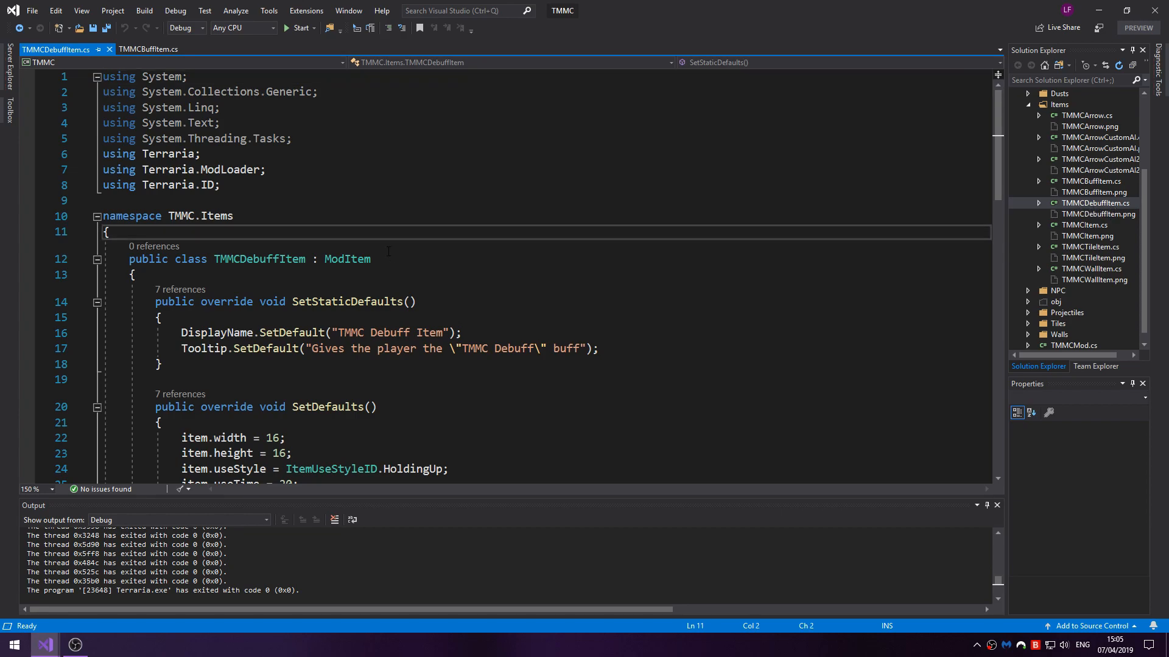
- Retype TMMCBuffItem's useStyle as ItemUseStyleID.HoldingUp with its semicolon and save
{"action": "left_click", "coordinate": [149, 50]}
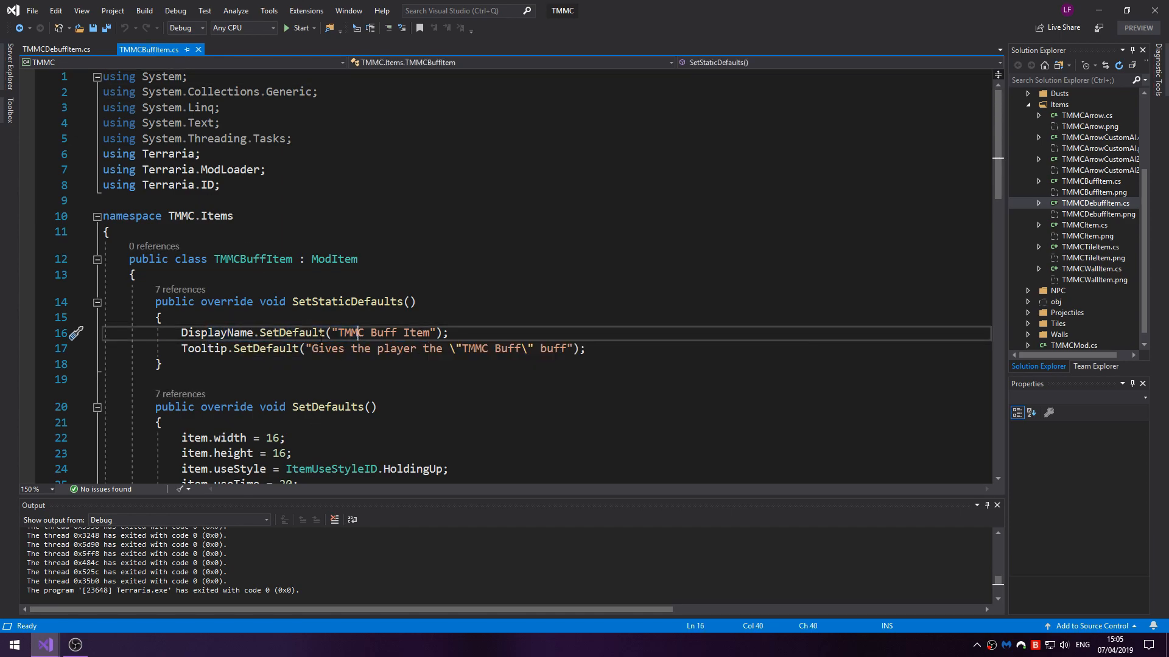
{"action": "scroll", "scroll_direction": "down", "scroll_amount": 3}
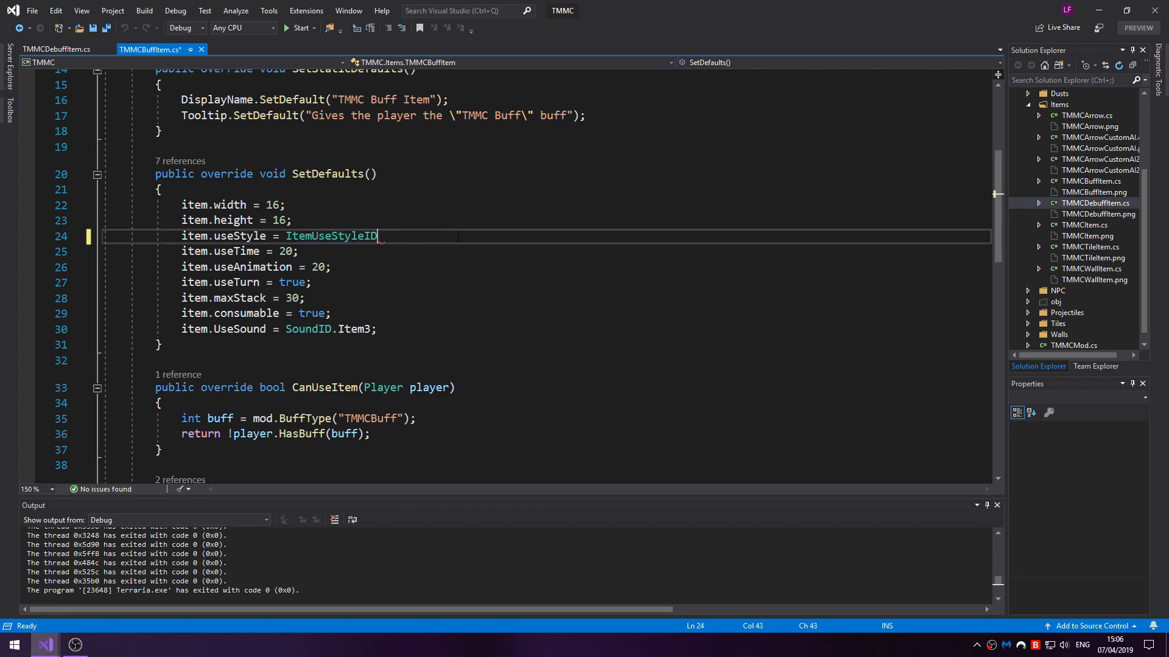
{"action": "type", "text": ".HoldingUp"}
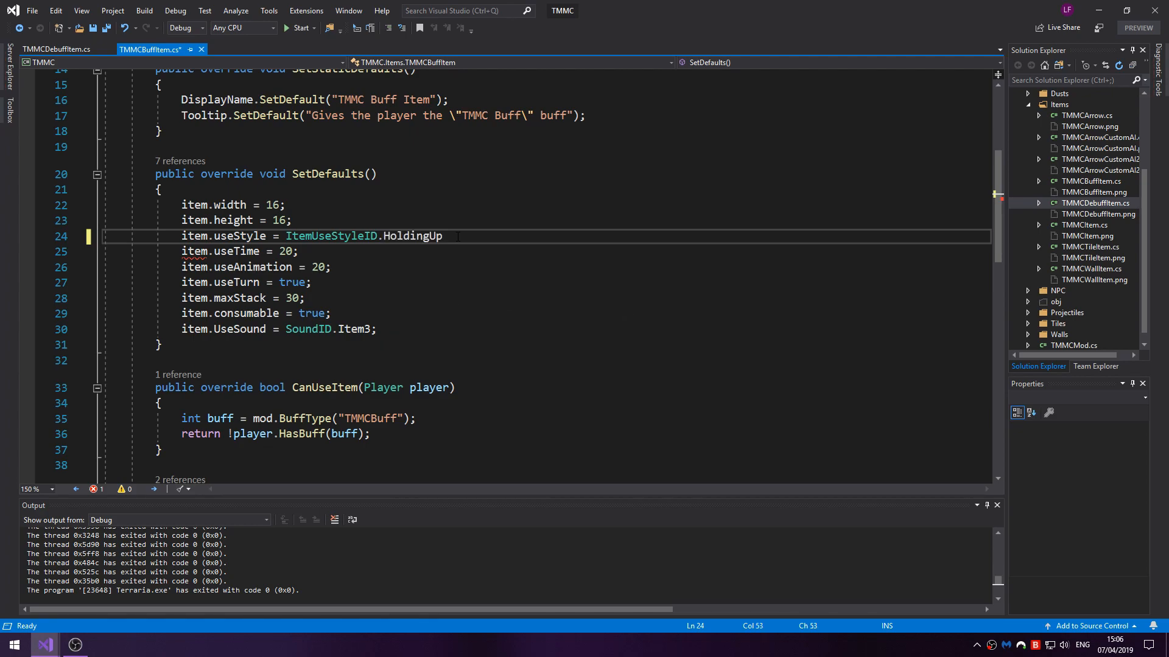
{"action": "type", "text": ";"}
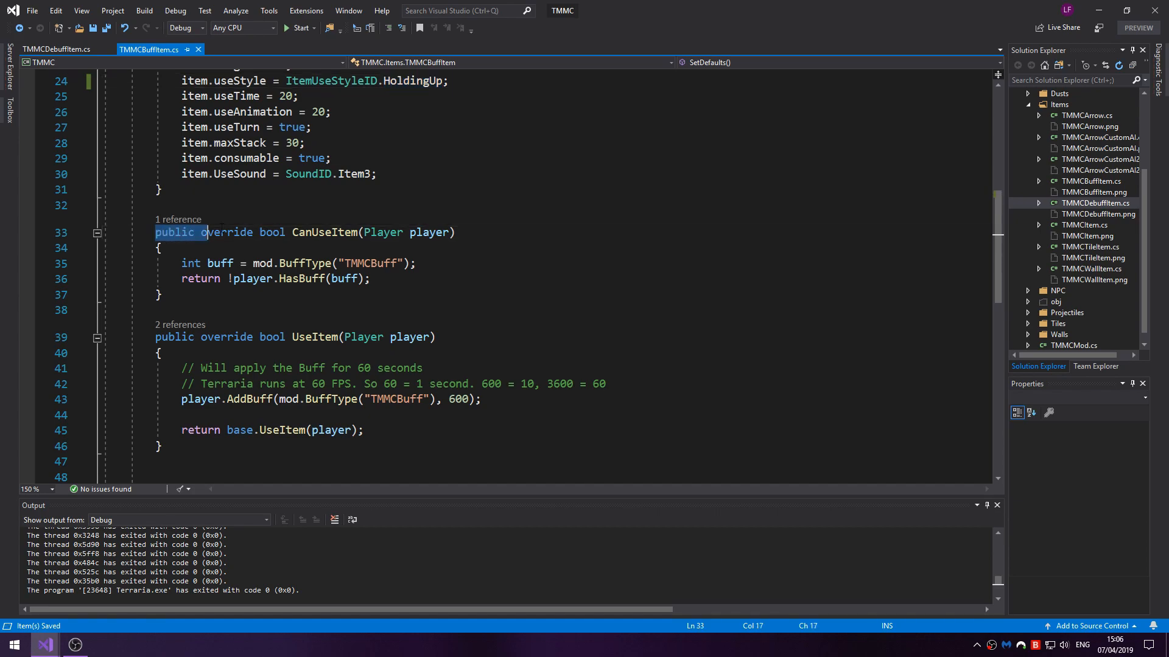
{"action": "left_click_drag", "start_coordinate": [155, 232], "coordinate": [179, 278]}
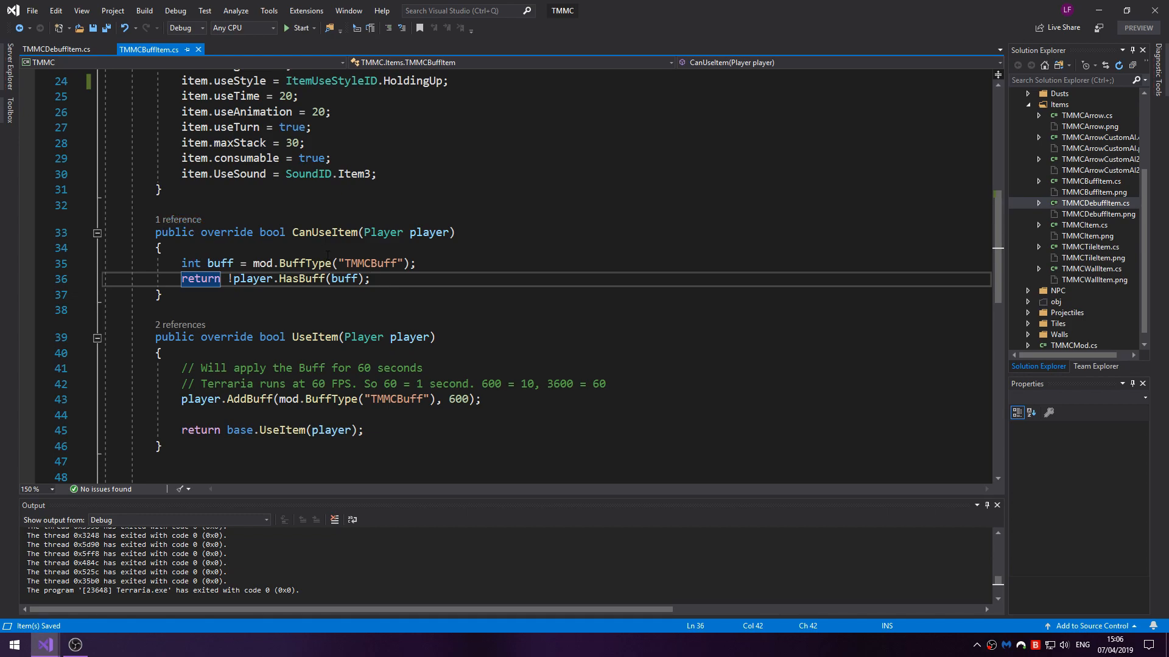
{"action": "scroll", "scroll_direction": "down", "scroll_amount": 3}
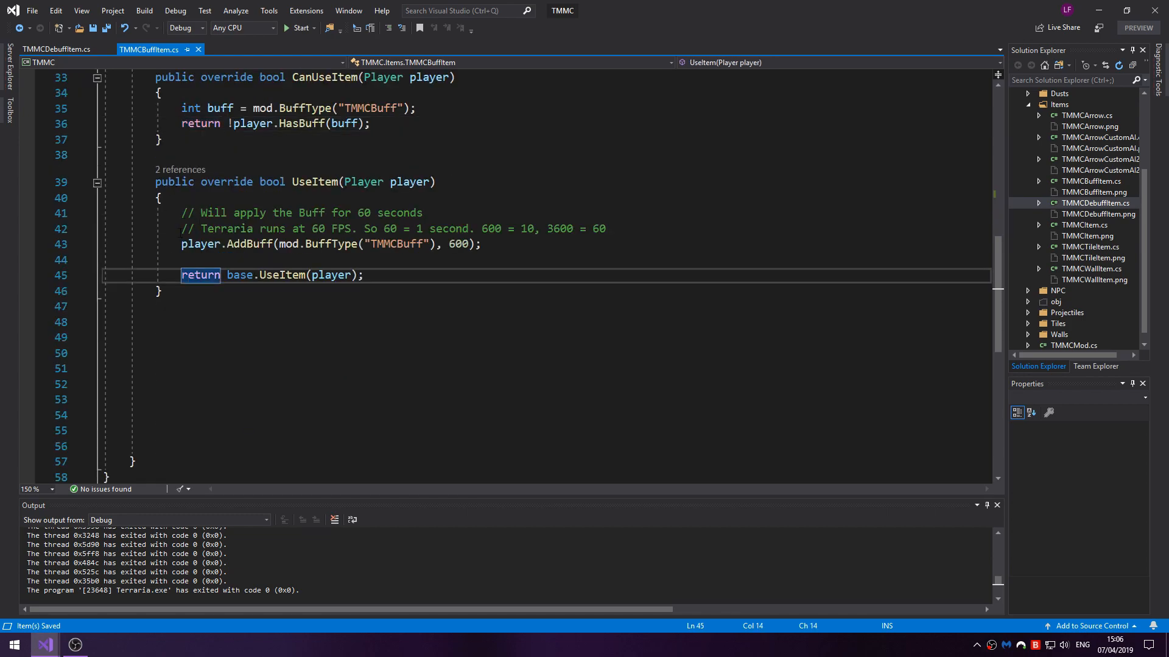
{"action": "double_click", "coordinate": [247, 244]}
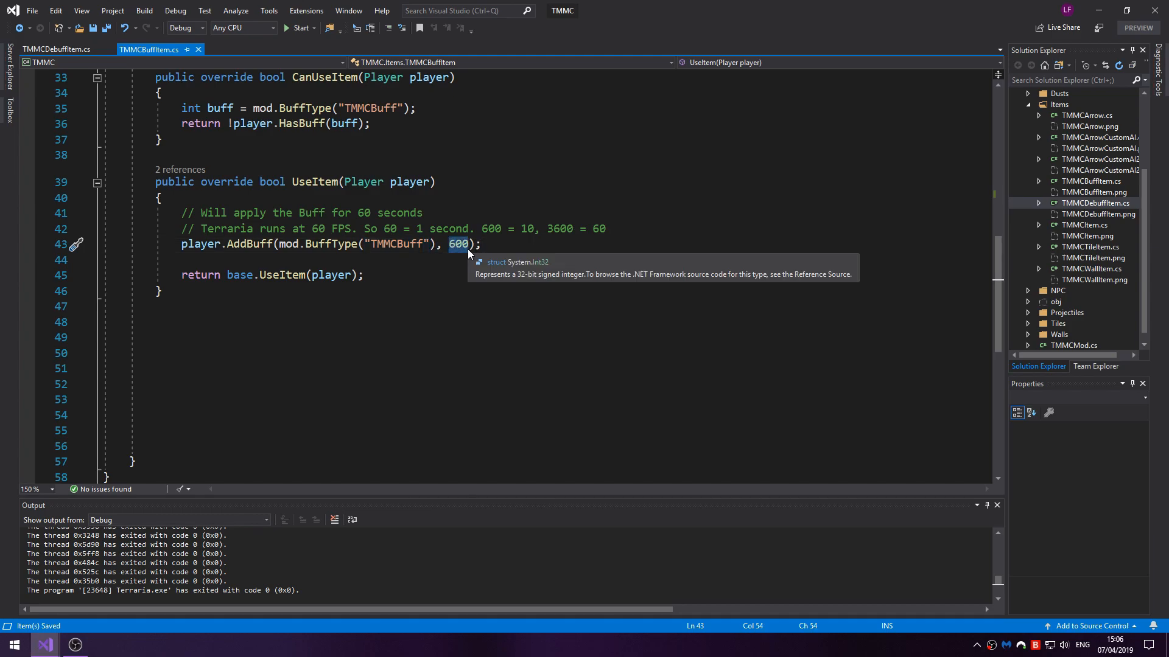
{"action": "left_click", "coordinate": [231, 212]}
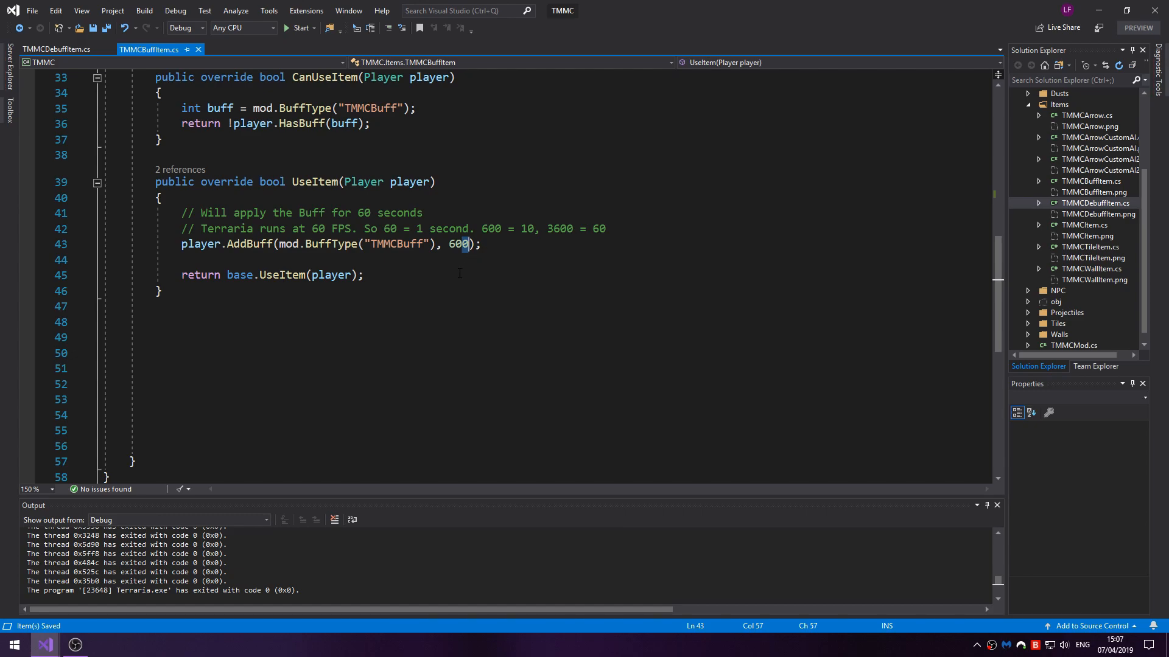
{"action": "type", "text": "//"}
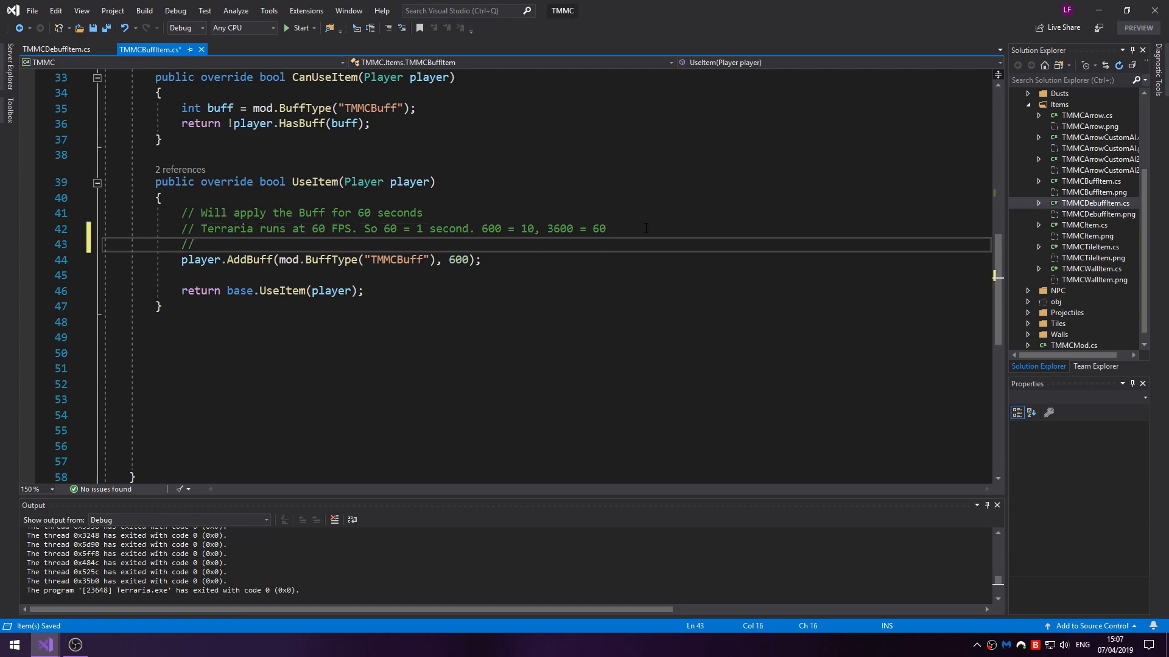
{"action": "type", "text": "60 *"}
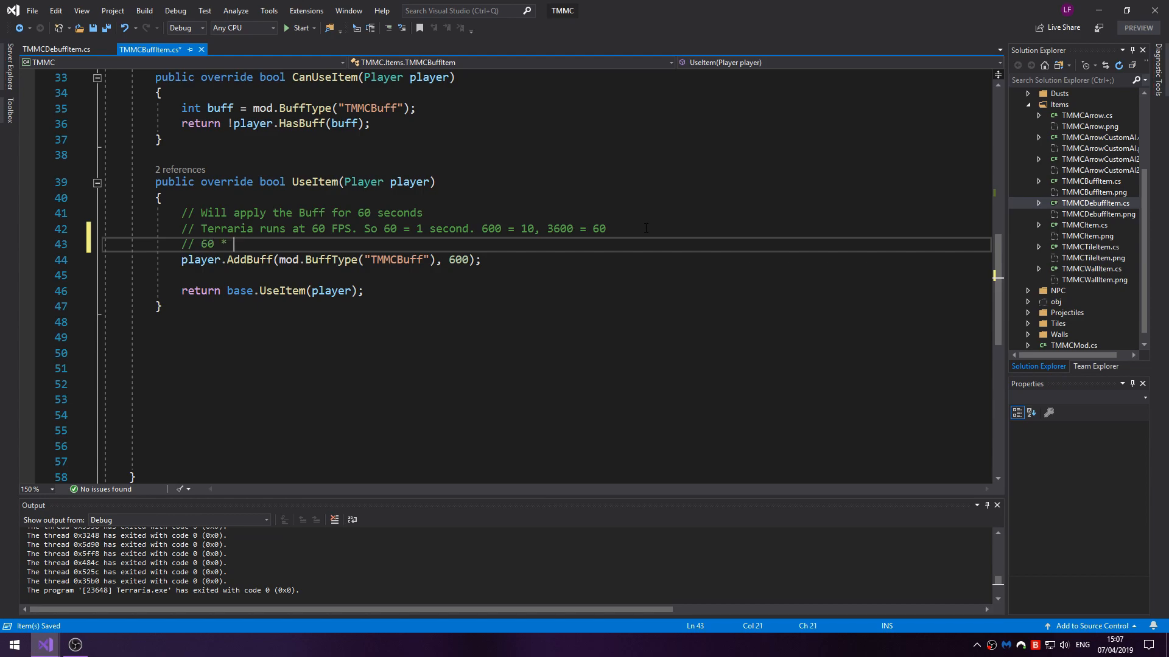
{"action": "type", "text": "seconds"}
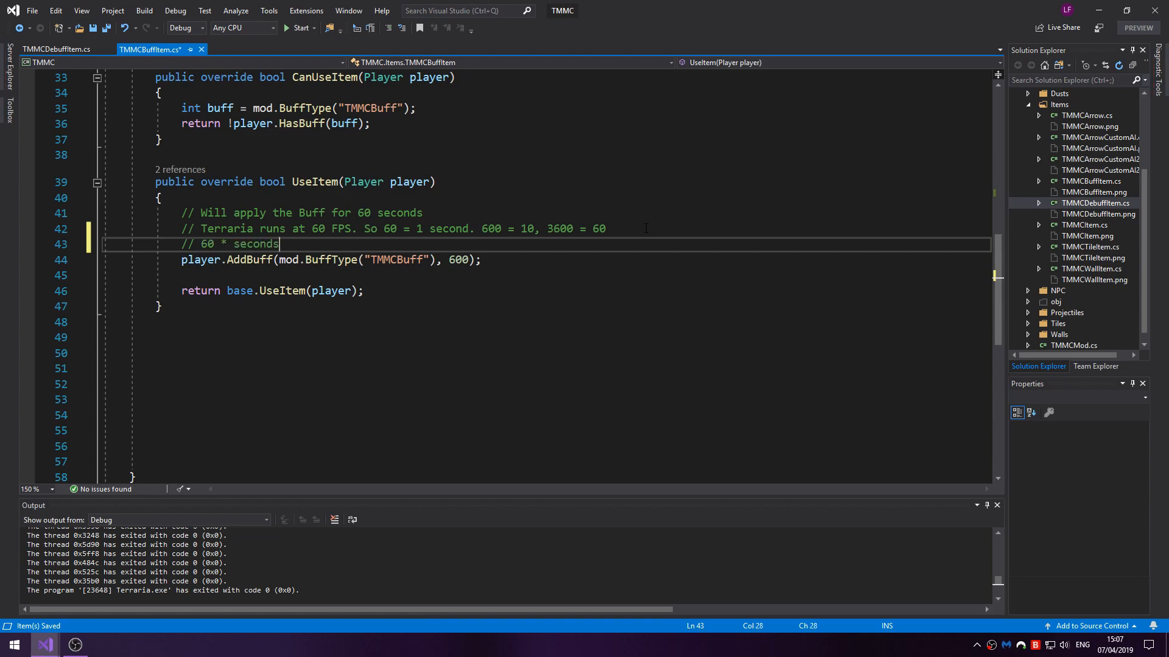
{"action": "type", "text": "."}
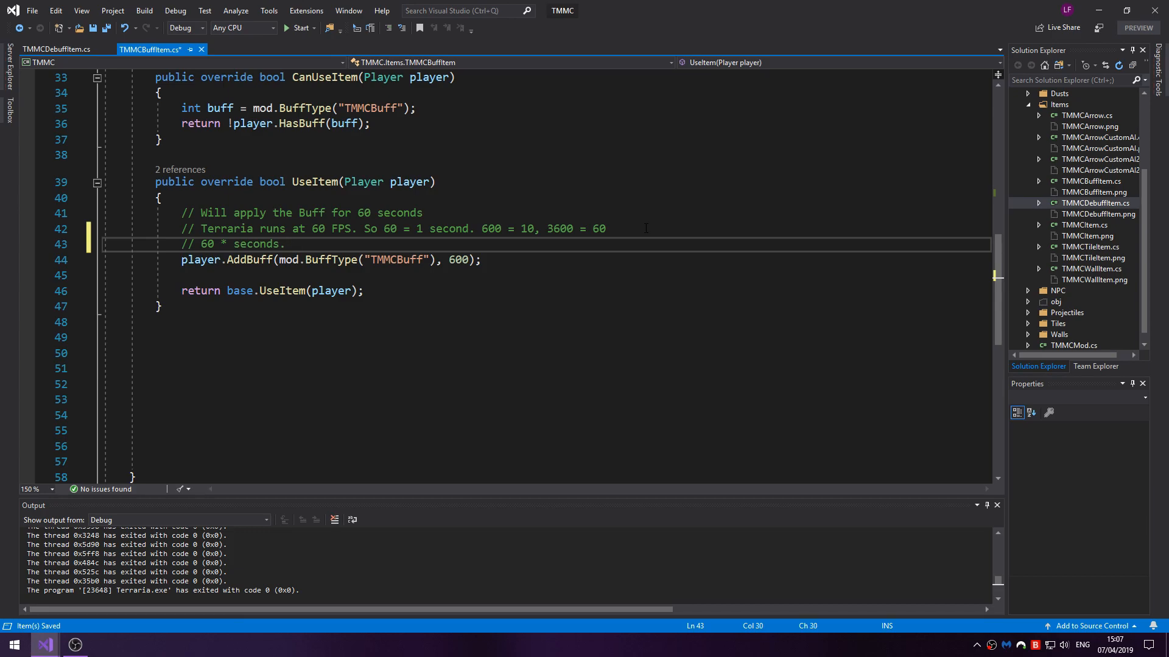
{"action": "type", "text": "123079"}
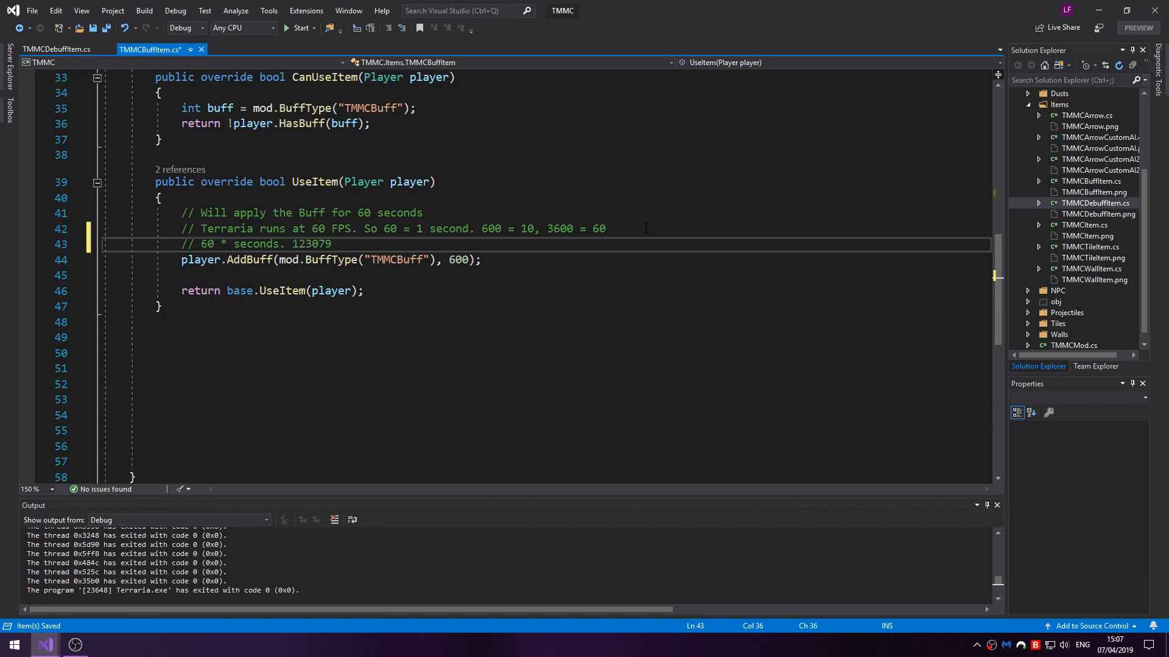
{"action": "key", "text": "Backspace"}
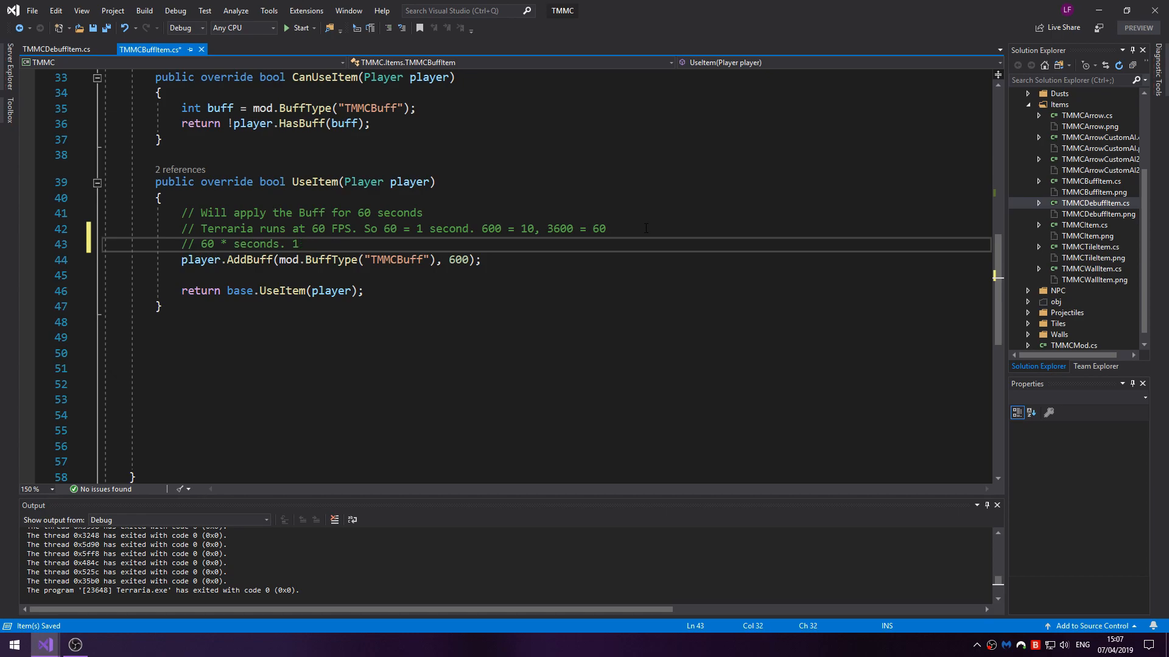
{"action": "key", "text": "BackSpace"}
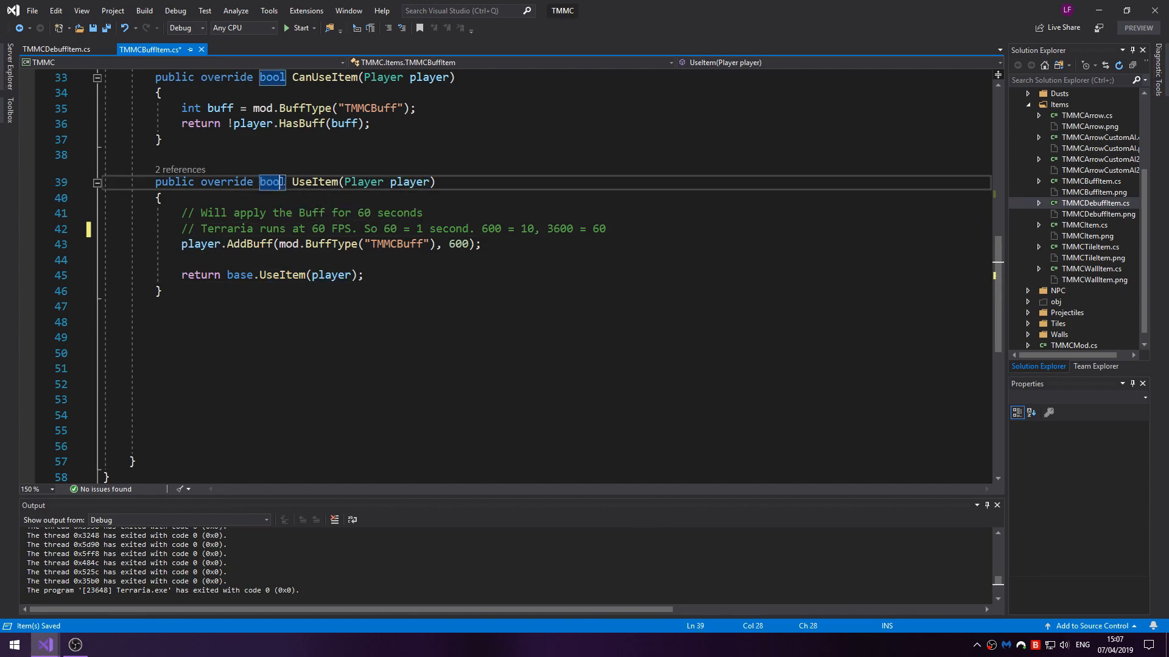
{"action": "left_click", "coordinate": [46, 64]}
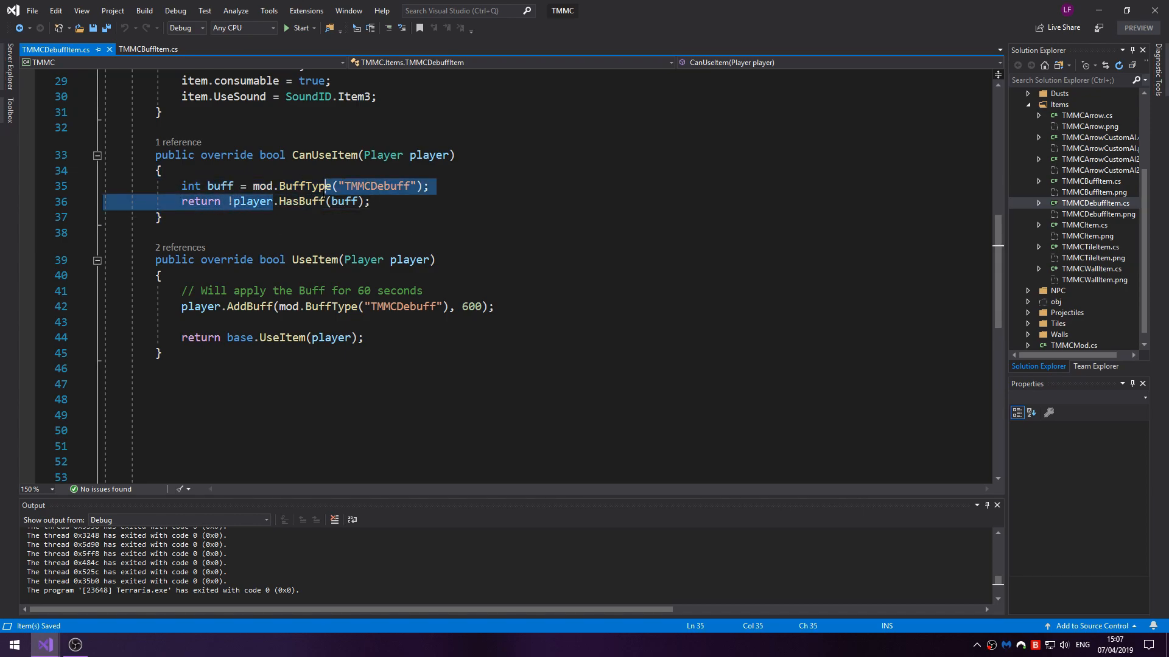
- Highlight CanUseItem's TMMCDebuff check and retype the player.AddBuff line applying it for 600 ticks
{"action": "double_click", "coordinate": [302, 201]}
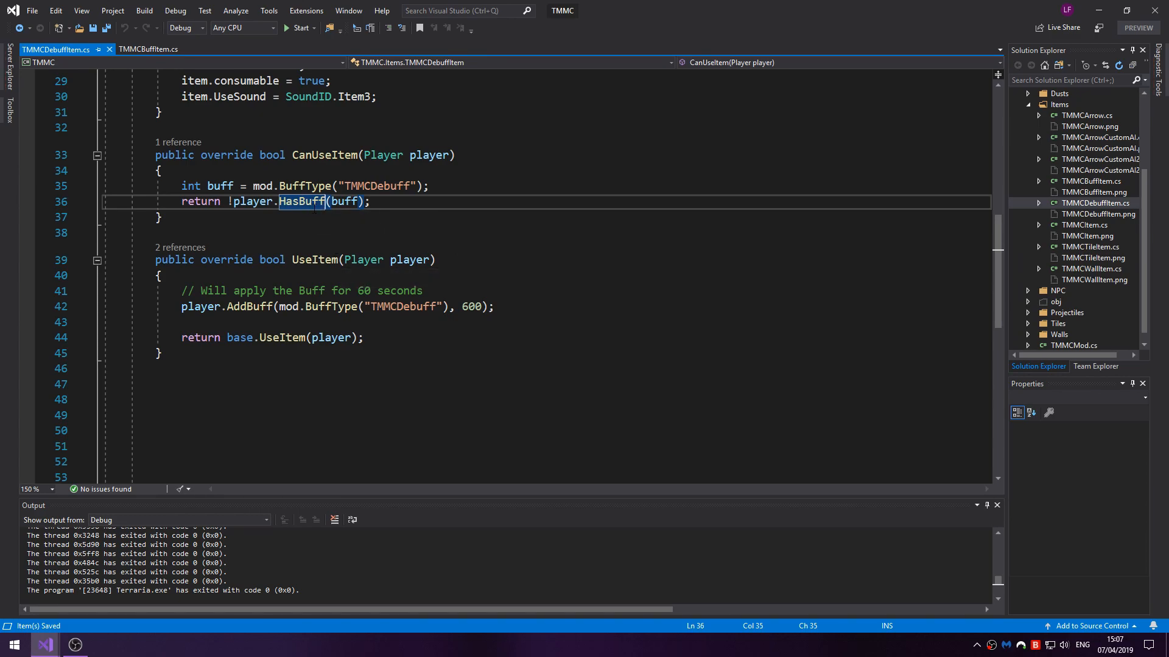
{"action": "mouse_move", "coordinate": [300, 201]}
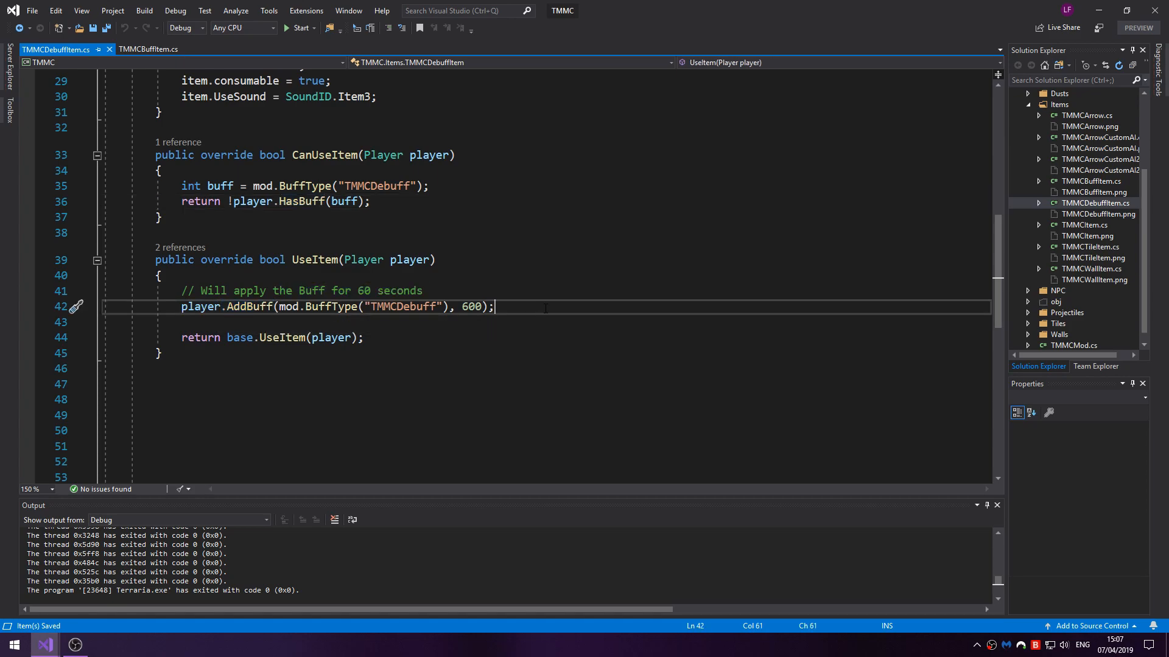
{"action": "type", "text": "player.Add"}
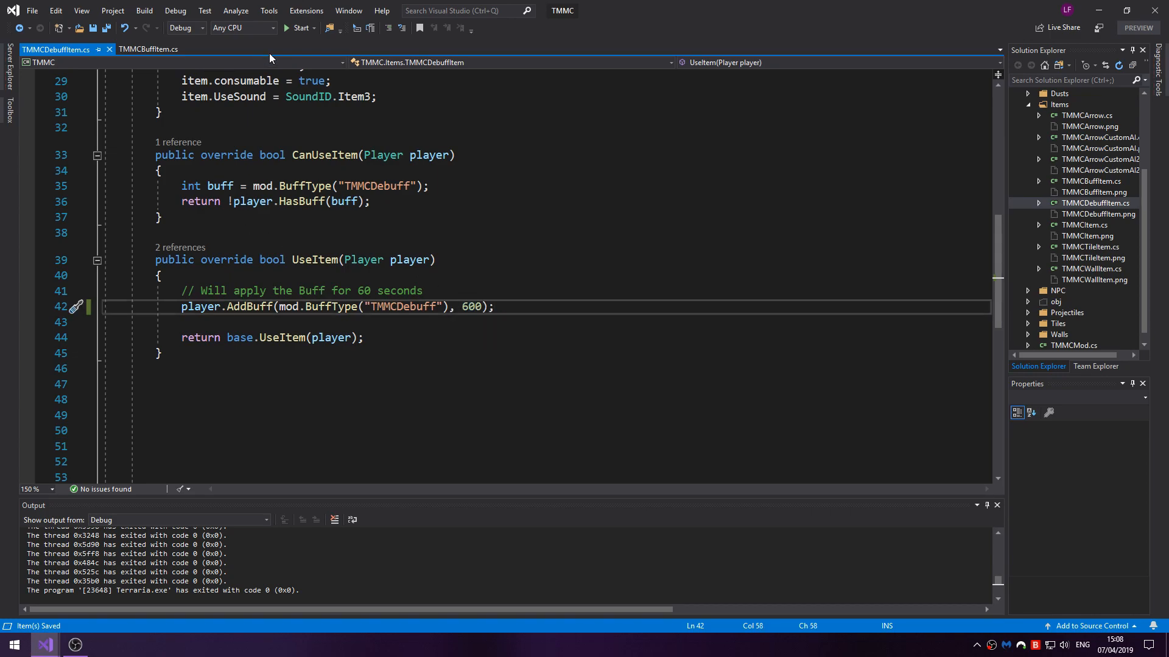
- Run Start from the toolbar to compile the TMMC mod and launch Terraria
{"action": "left_click", "coordinate": [297, 28]}
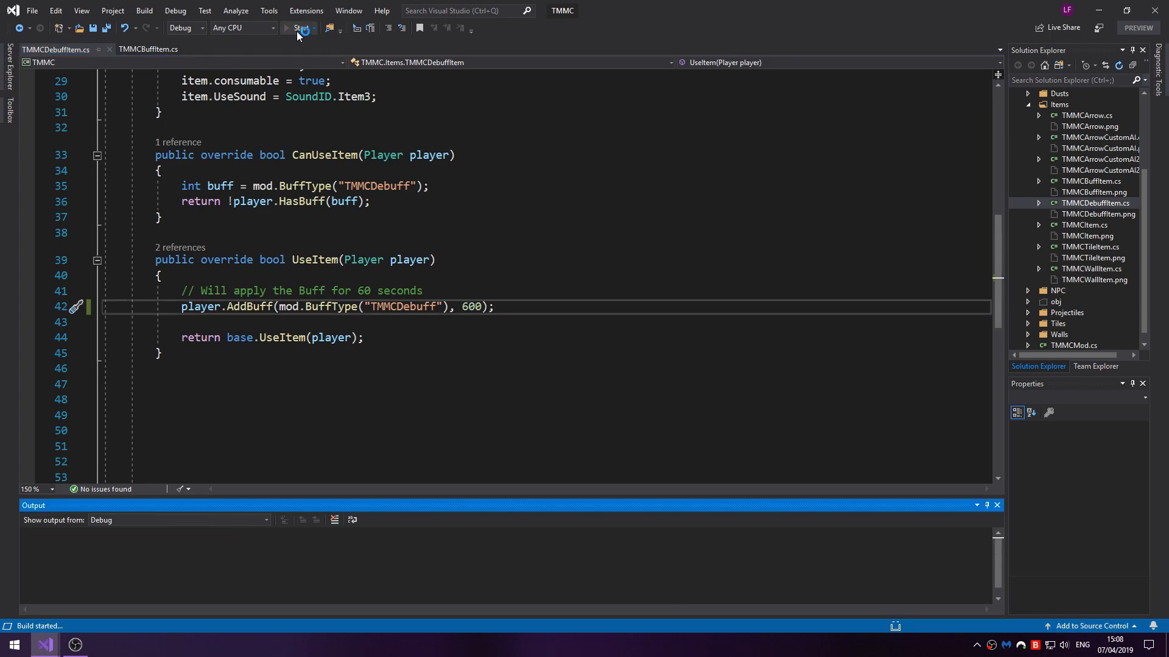
{"action": "left_click", "coordinate": [300, 28]}
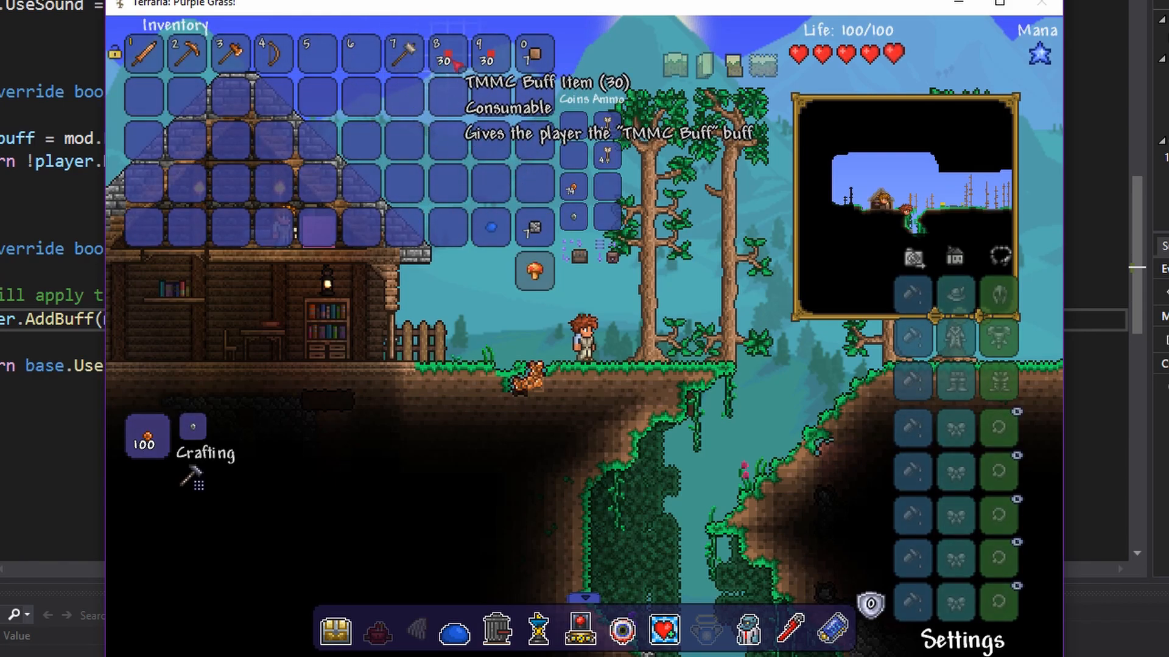
{"action": "mouse_move", "coordinate": [483, 47]}
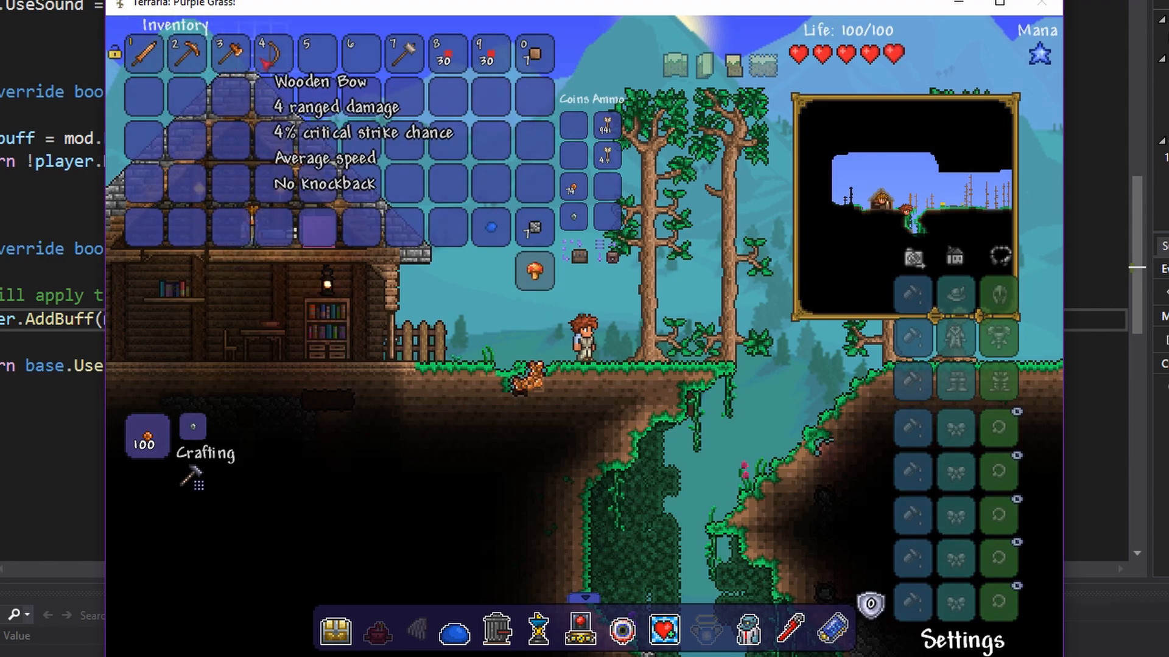
{"action": "mouse_move", "coordinate": [228, 52]}
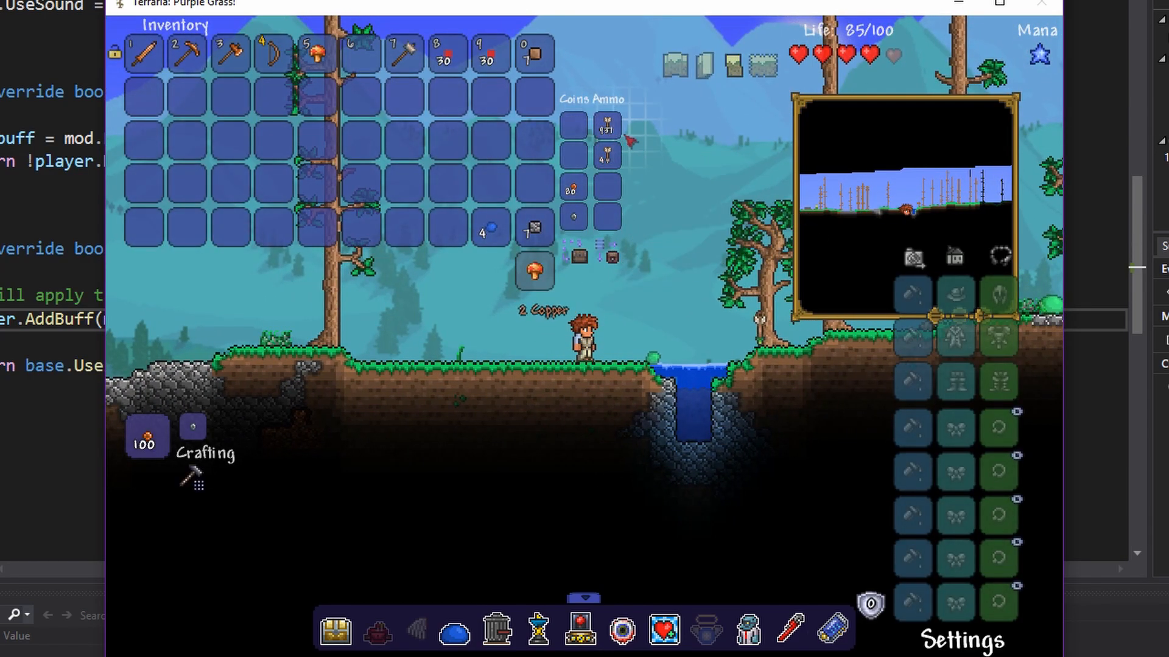
{"action": "mouse_move", "coordinate": [606, 124]}
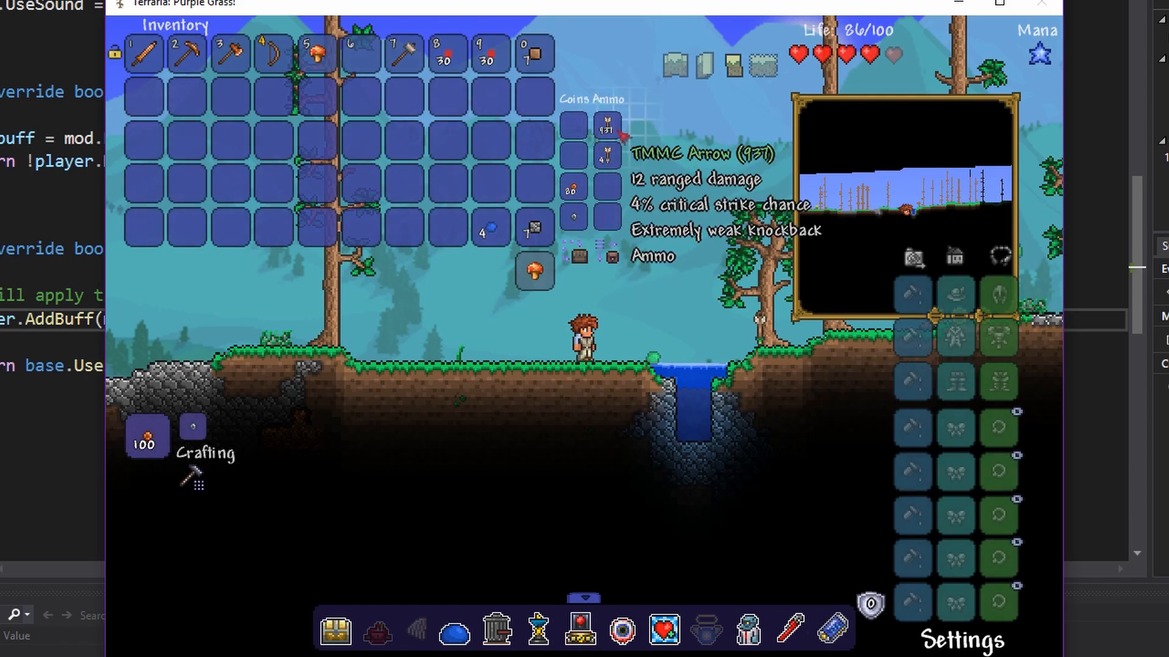